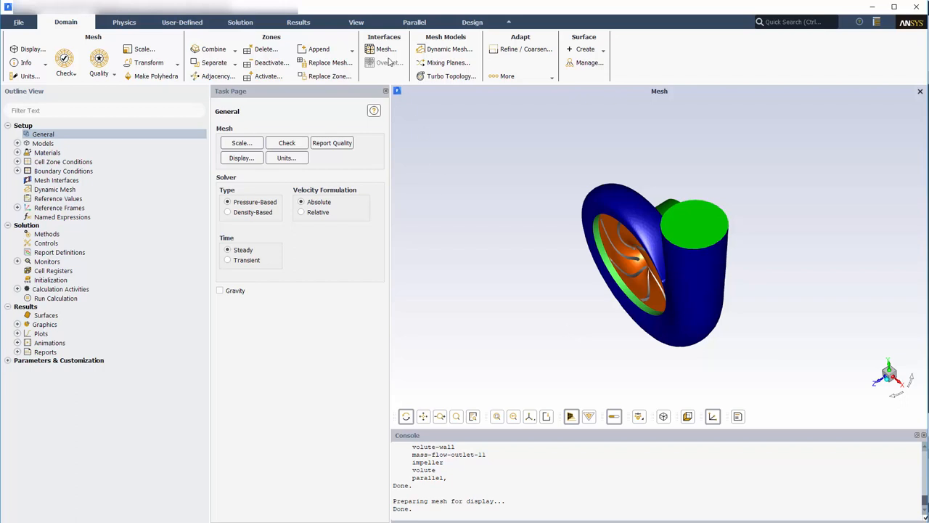
Manually create the mesh interface 'interface' pairing the impeller-outlet and volute-inlet zones
{"action": "left_click", "coordinate": [385, 49]}
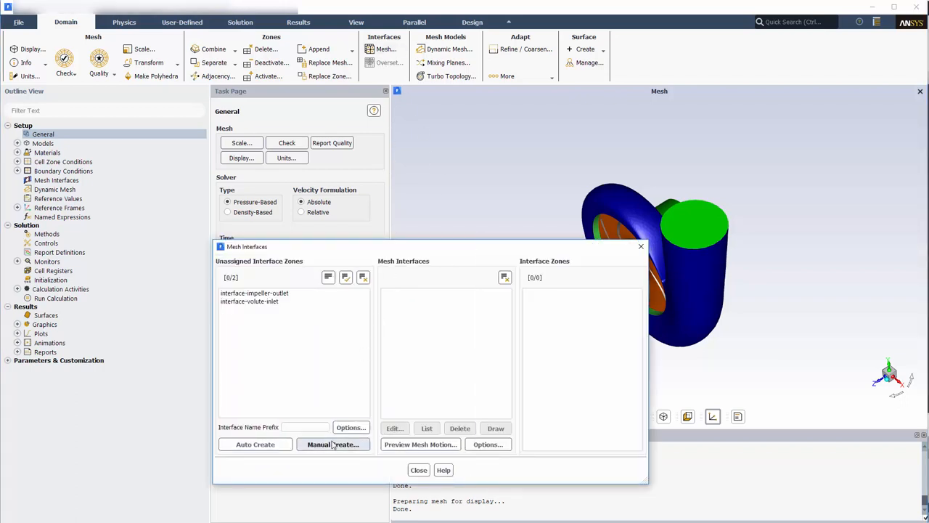
{"action": "left_click", "coordinate": [332, 443]}
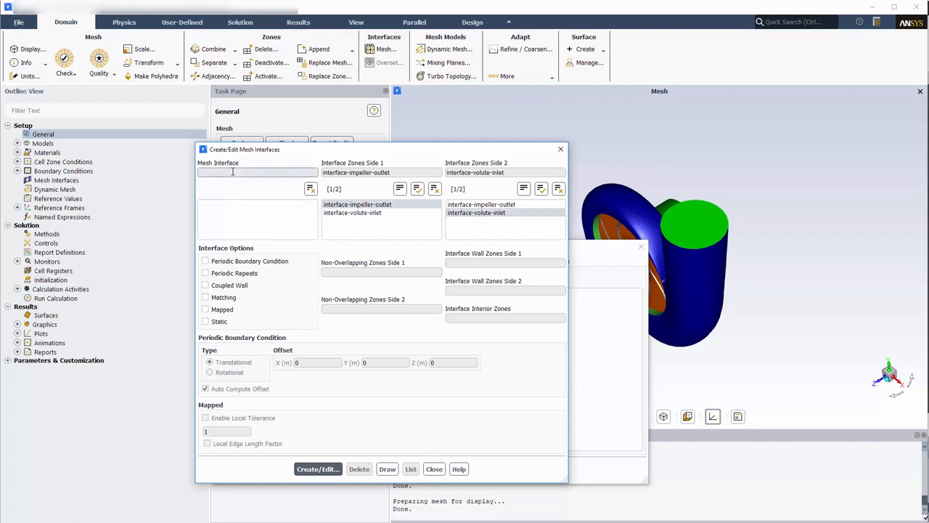
{"action": "type", "text": "interface"}
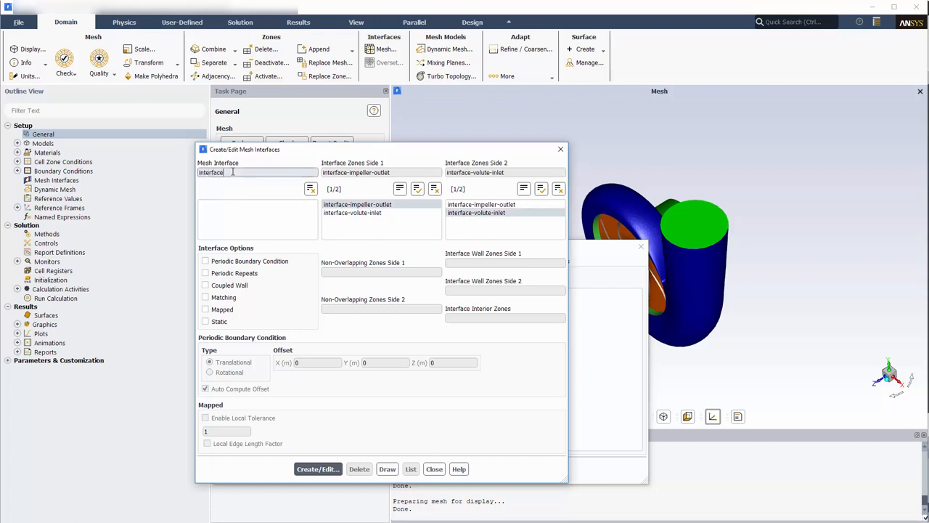
{"action": "left_click", "coordinate": [318, 468]}
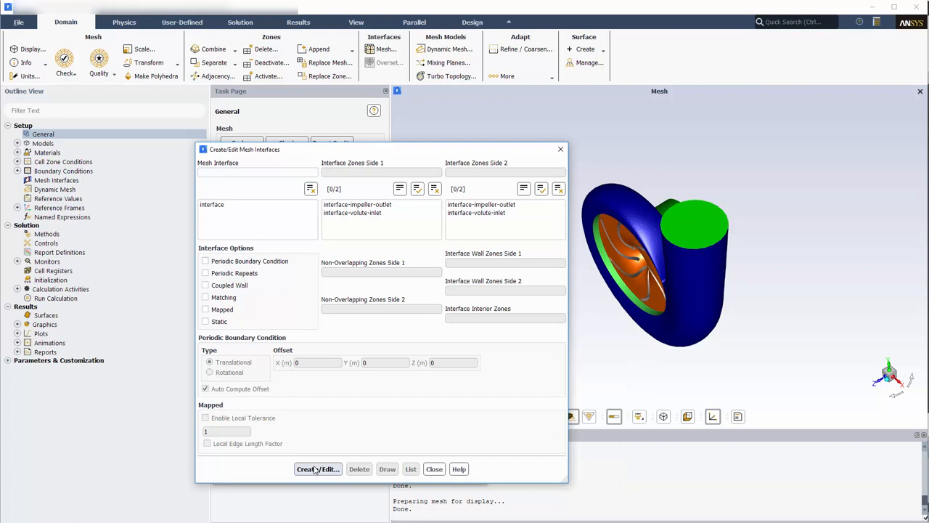
{"action": "left_click", "coordinate": [434, 468]}
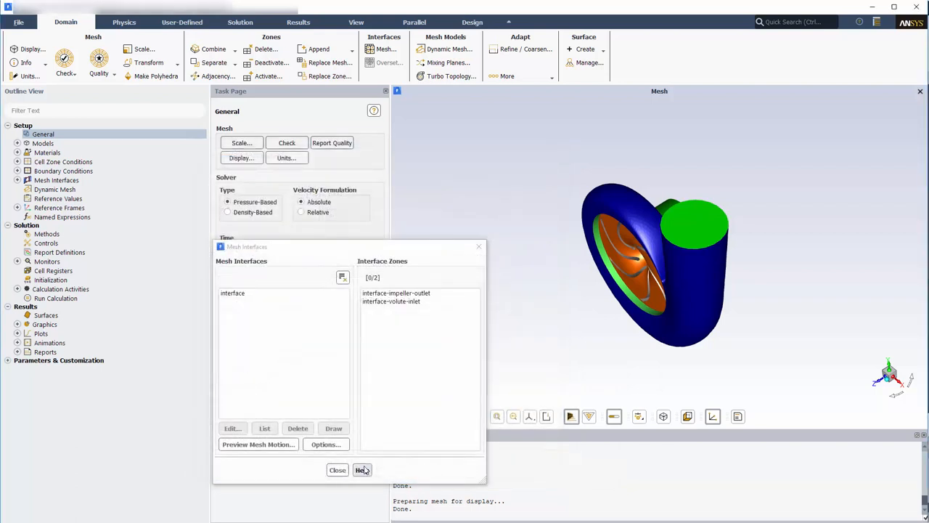
{"action": "left_click", "coordinate": [337, 470]}
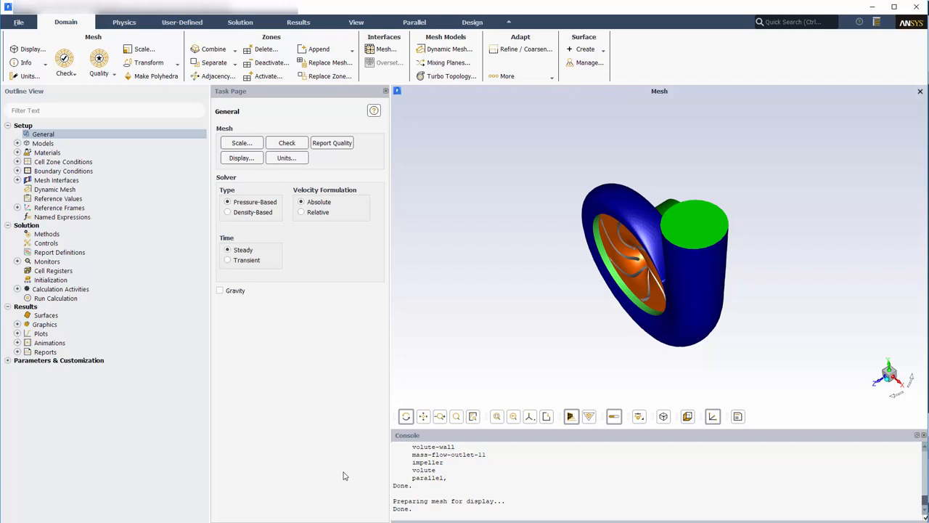
Set the viscous model to k-omega (2 eqn) with the SST variant
{"action": "left_click", "coordinate": [124, 21]}
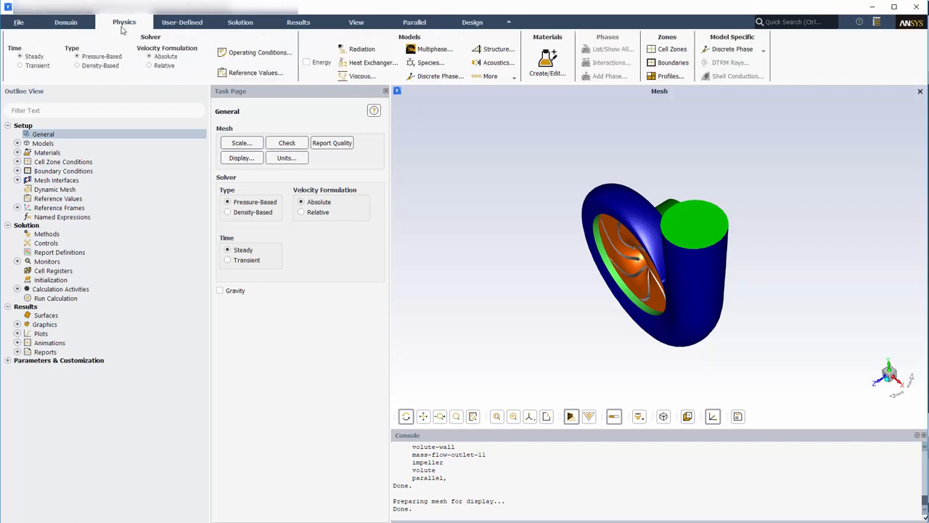
{"action": "left_click", "coordinate": [361, 75]}
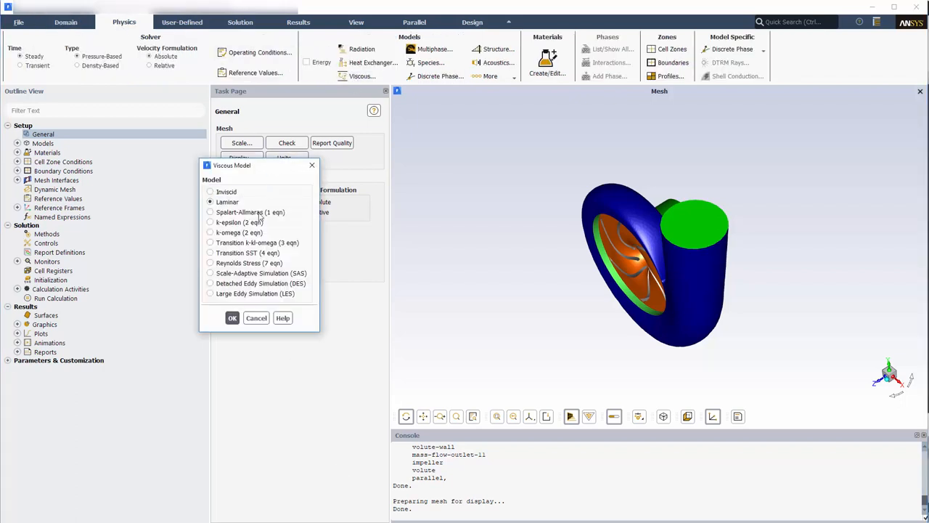
{"action": "left_click", "coordinate": [210, 232]}
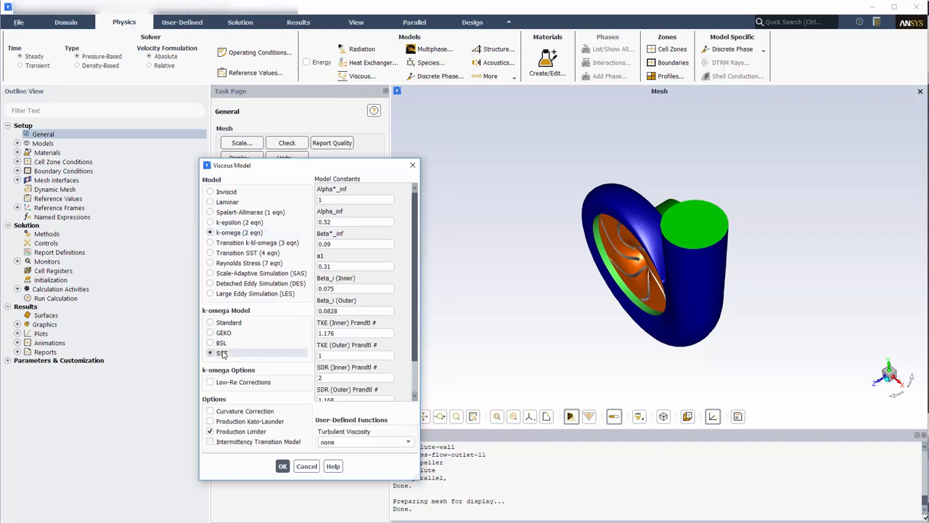
{"action": "left_click", "coordinate": [282, 466]}
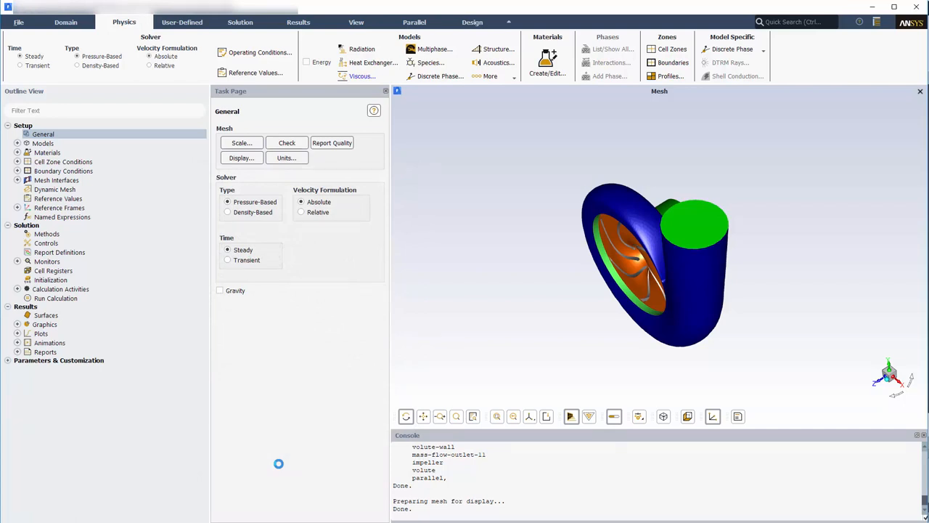
Copy water-liquid from the Fluent materials database into the case
{"action": "left_click", "coordinate": [547, 65]}
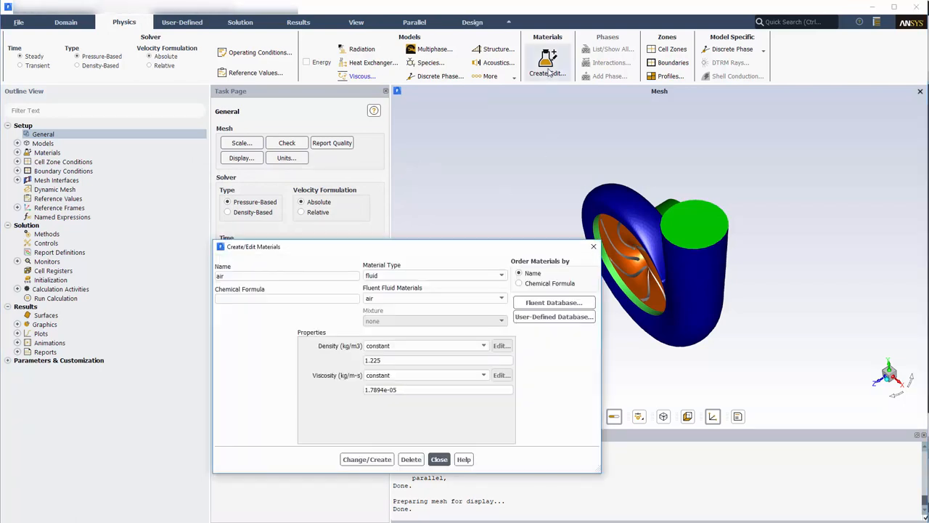
{"action": "left_click", "coordinate": [554, 302]}
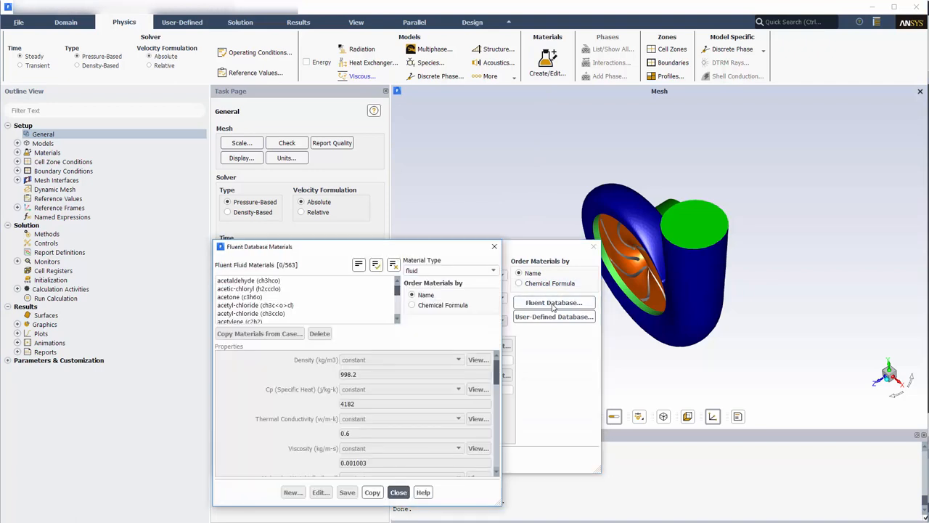
{"action": "scroll", "scroll_direction": "down", "scroll_amount": 3}
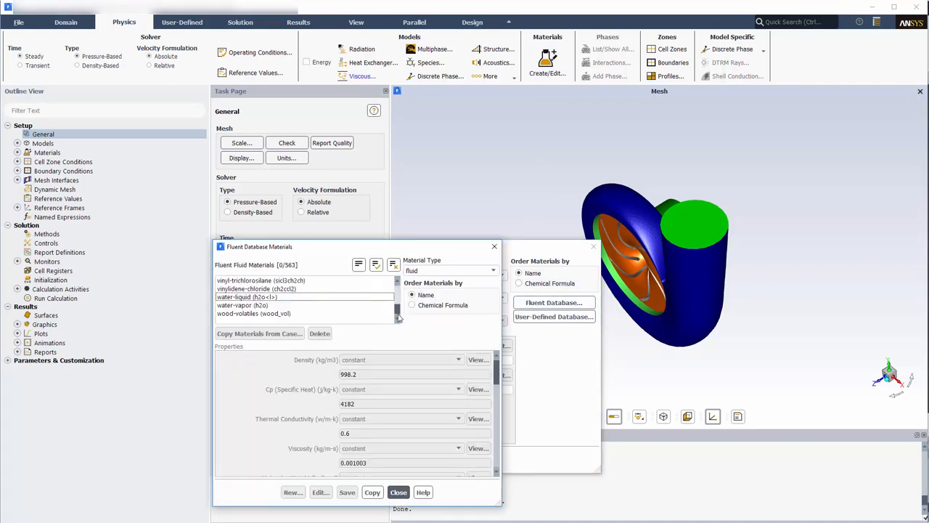
{"action": "left_click", "coordinate": [247, 296]}
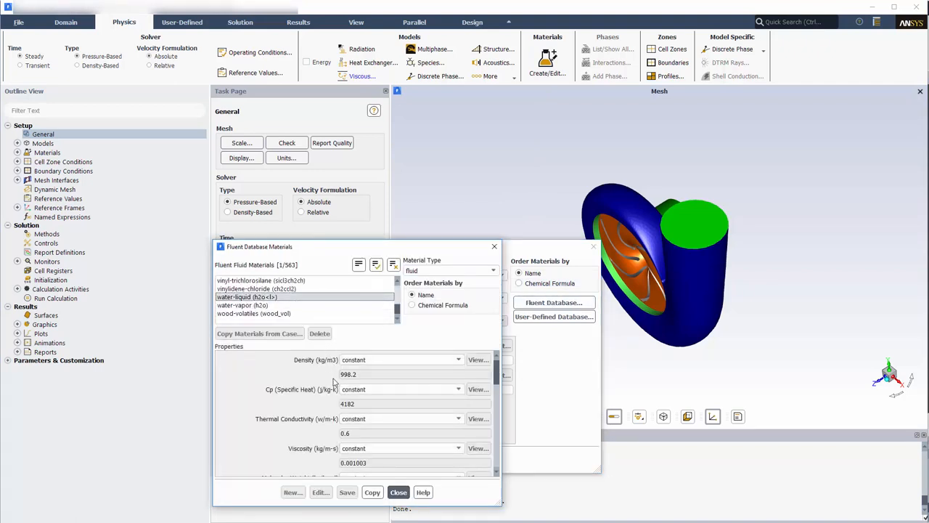
{"action": "left_click", "coordinate": [372, 492]}
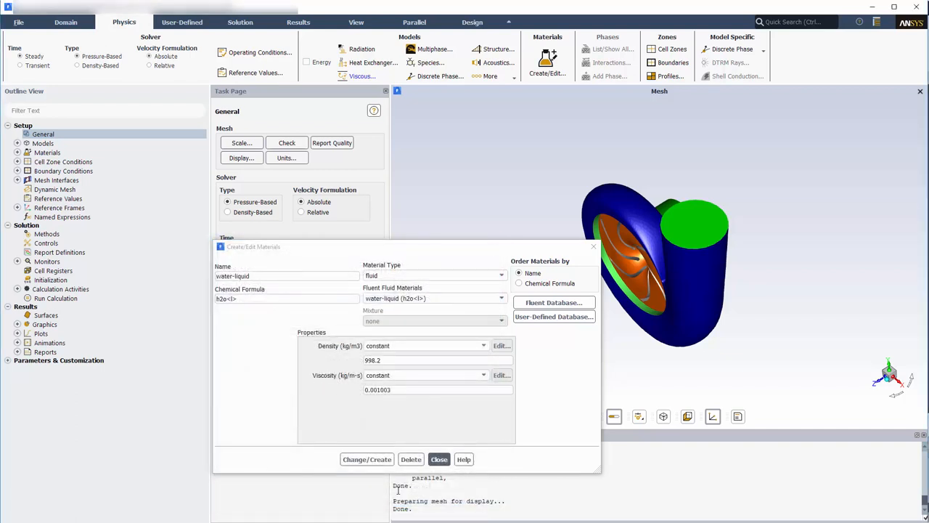
{"action": "left_click", "coordinate": [438, 459]}
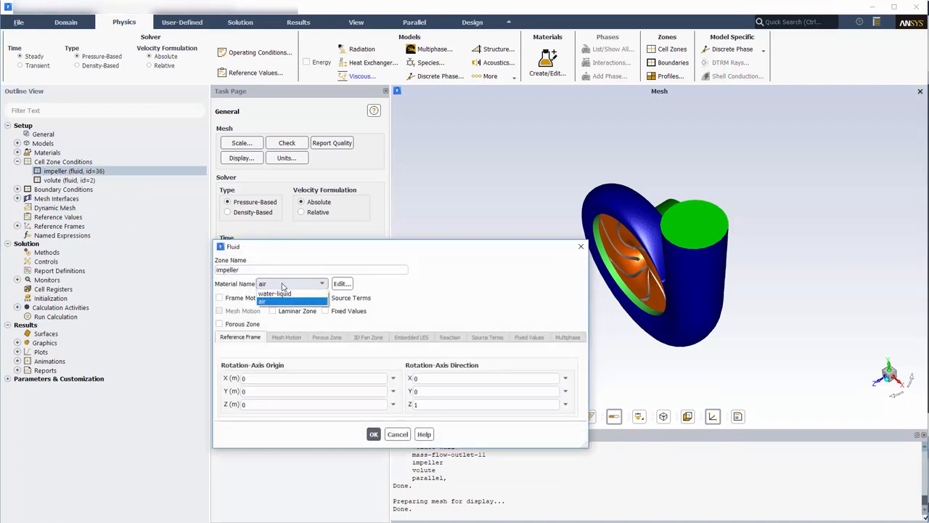
Assign water-liquid to the impeller zone with frame motion rotating at 1450 rpm
{"action": "left_click", "coordinate": [275, 293]}
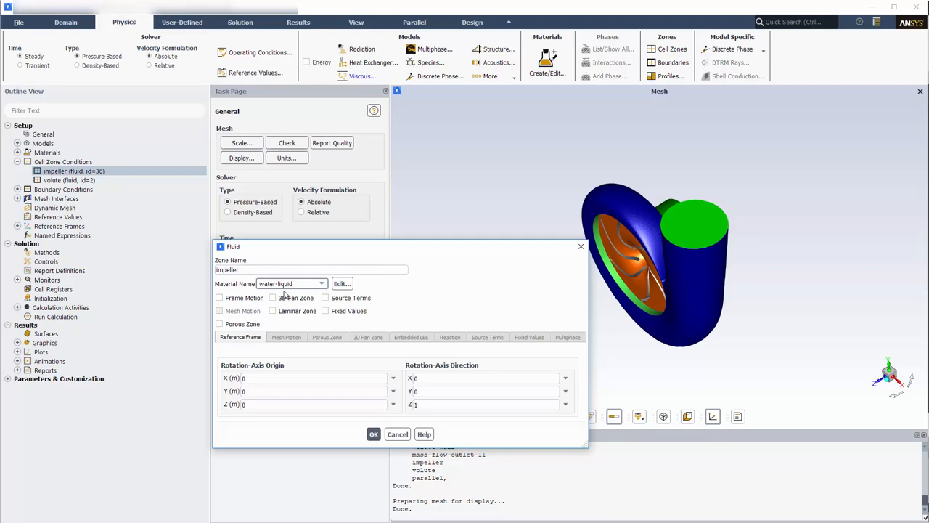
{"action": "left_click", "coordinate": [219, 297]}
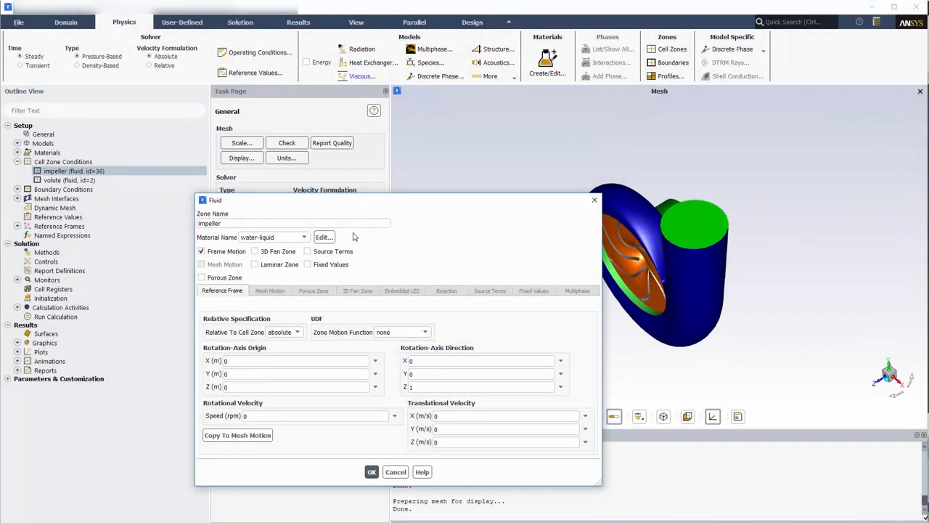
{"action": "left_click", "coordinate": [312, 415]}
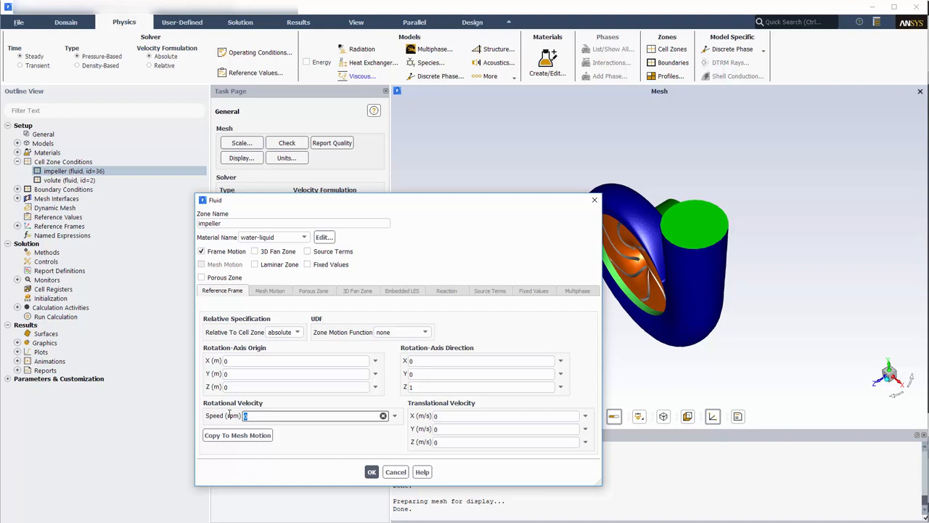
{"action": "type", "text": "1450"}
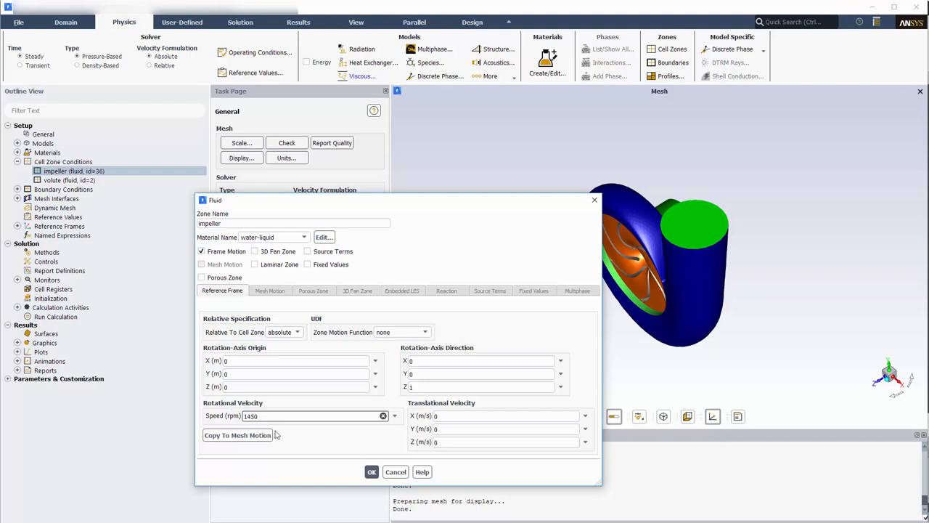
{"action": "left_click", "coordinate": [371, 471]}
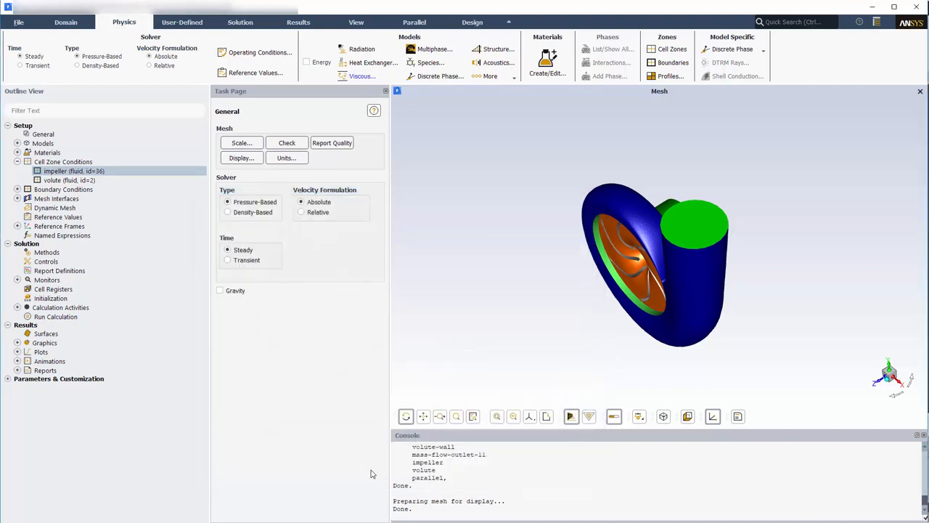
Assign water-liquid as the volute cell zone material
{"action": "left_click", "coordinate": [70, 181]}
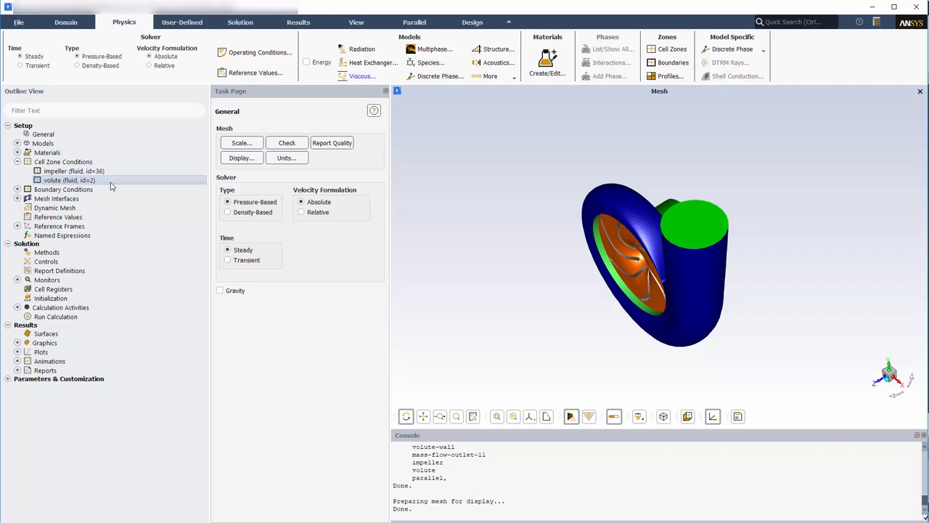
{"action": "double_click", "coordinate": [70, 180]}
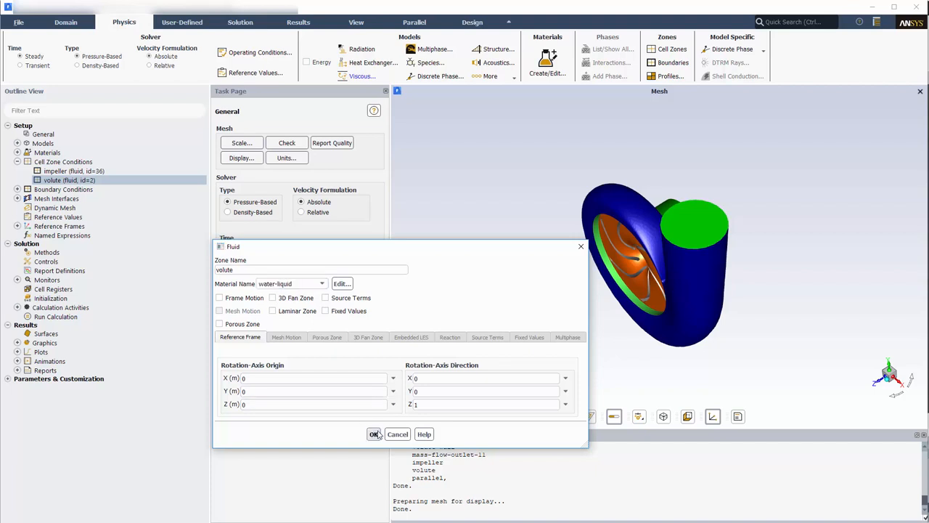
{"action": "left_click", "coordinate": [374, 433]}
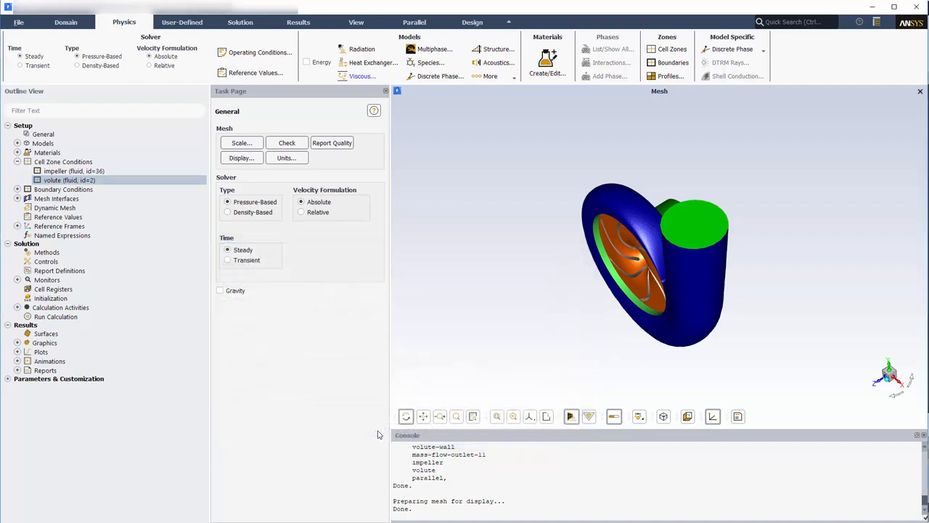
Delete air from the case's fluid materials, leaving only water-liquid
{"action": "left_click", "coordinate": [17, 153]}
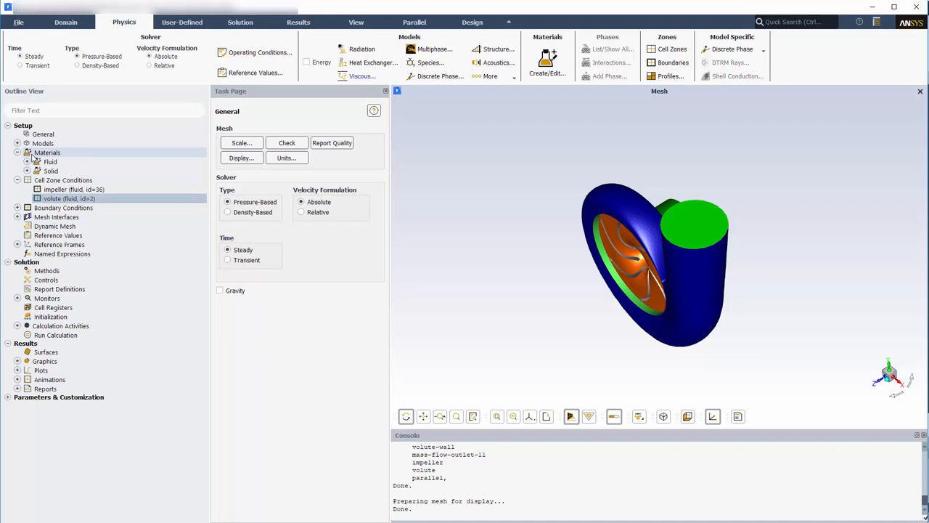
{"action": "right_click", "coordinate": [51, 162]}
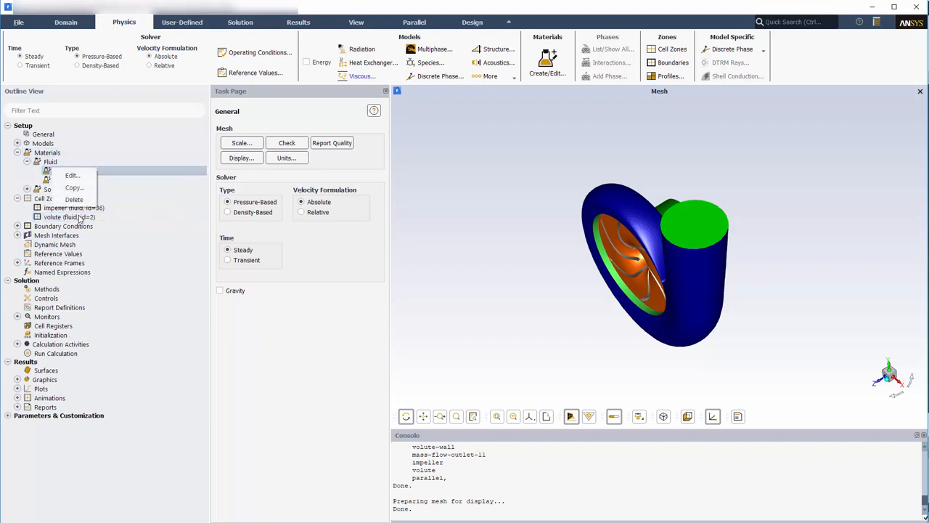
{"action": "left_click", "coordinate": [73, 199]}
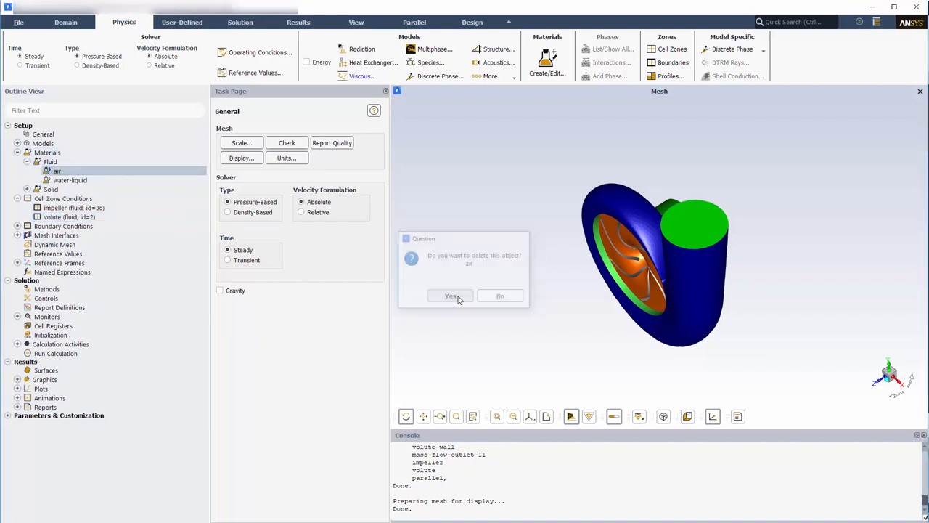
{"action": "left_click", "coordinate": [451, 295]}
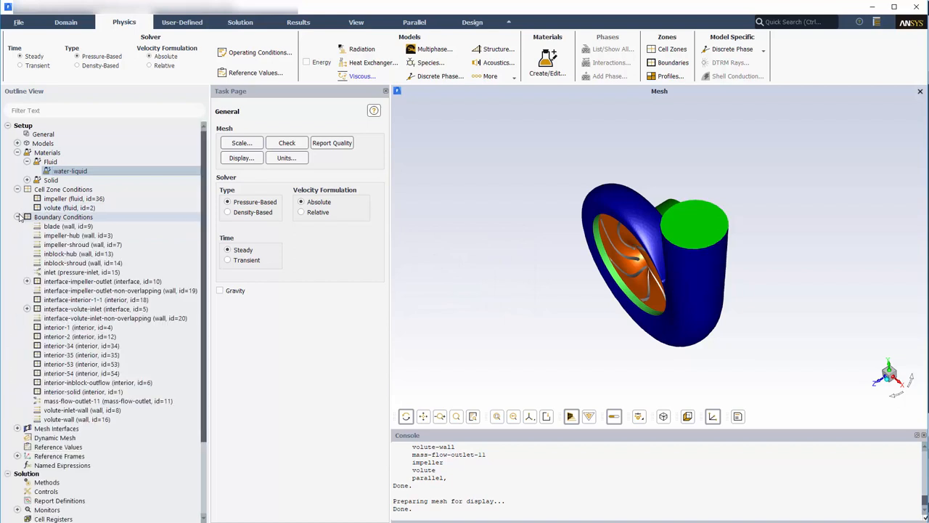
Make the impeller-hub a moving rotational wall and review the impeller-shroud wall
{"action": "double_click", "coordinate": [77, 235]}
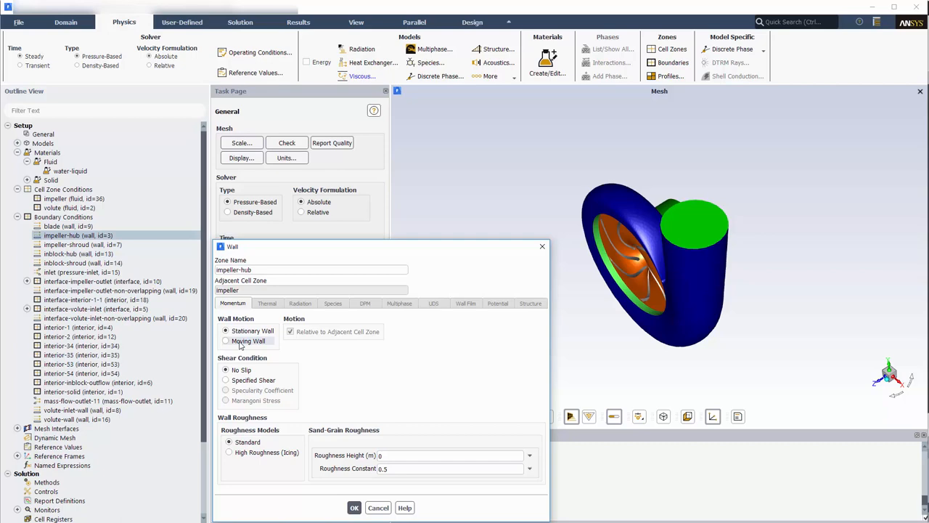
{"action": "left_click", "coordinate": [226, 341]}
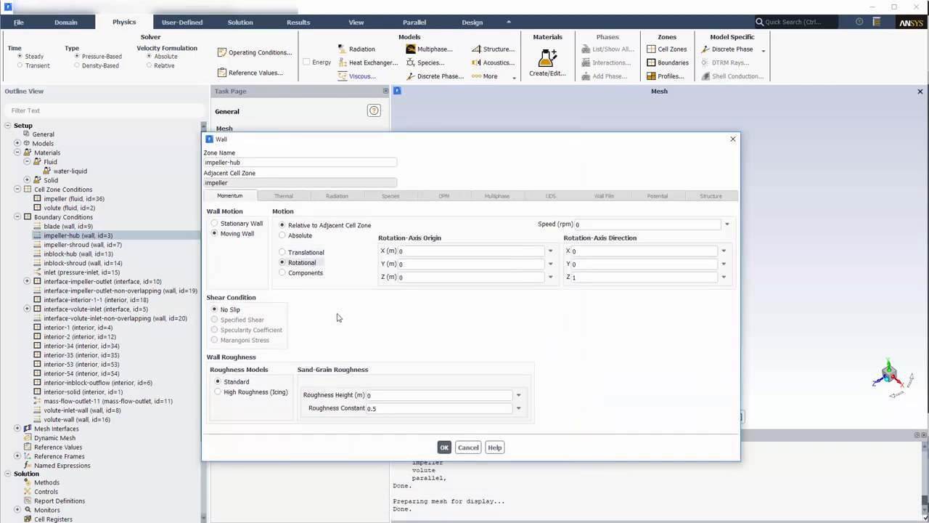
{"action": "left_click", "coordinate": [444, 446]}
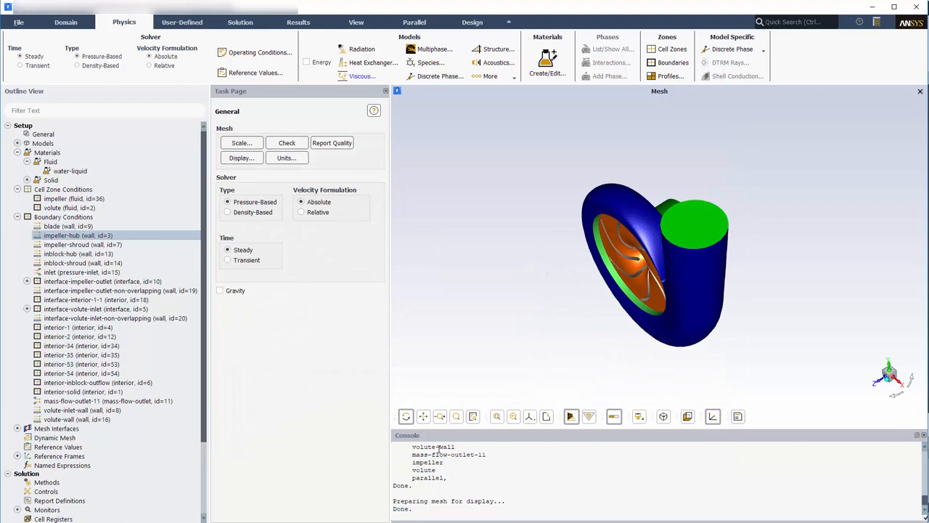
{"action": "double_click", "coordinate": [68, 244]}
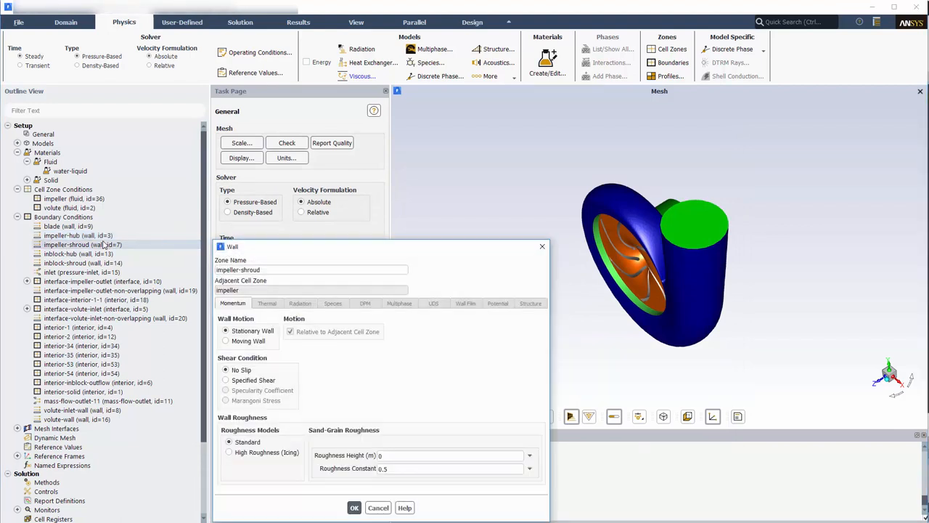
{"action": "left_click", "coordinate": [226, 342]}
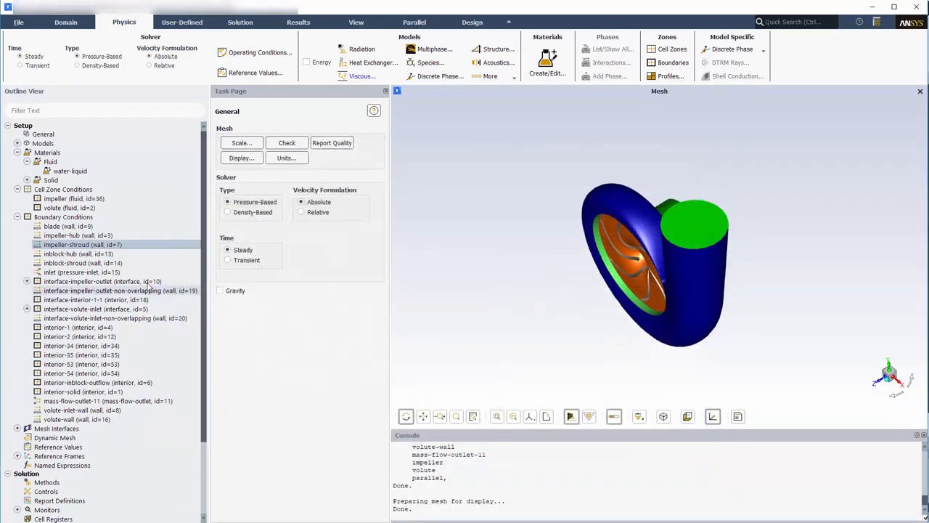
Set the inblock-shroud as a moving wall with zero absolute speed
{"action": "left_click", "coordinate": [83, 263]}
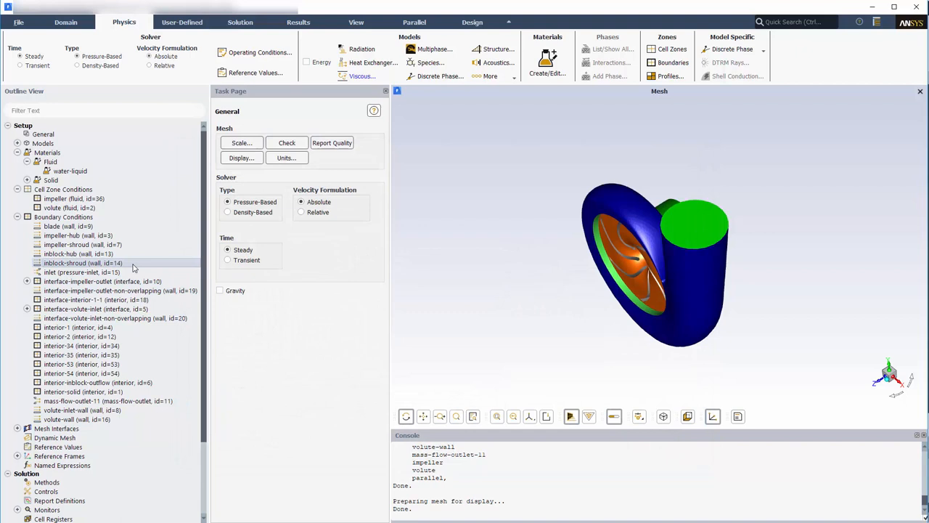
{"action": "double_click", "coordinate": [83, 263]}
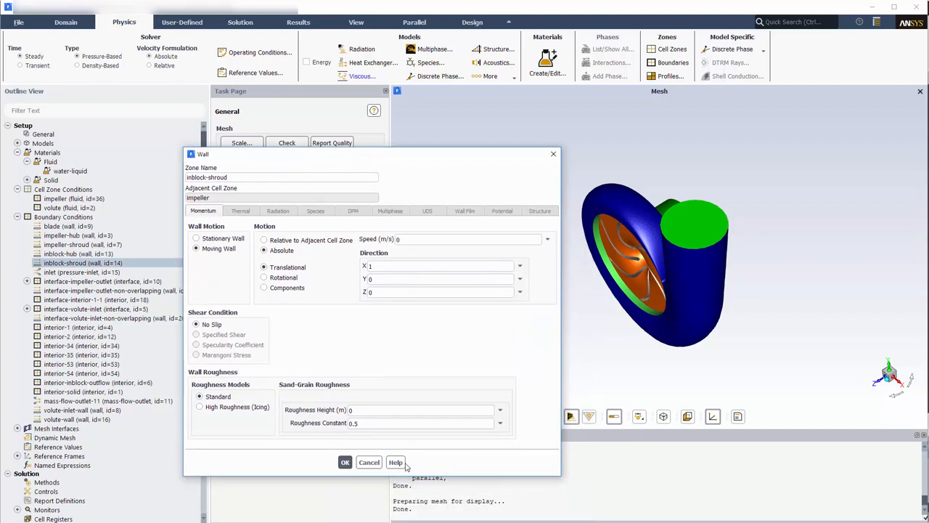
{"action": "left_click", "coordinate": [369, 462]}
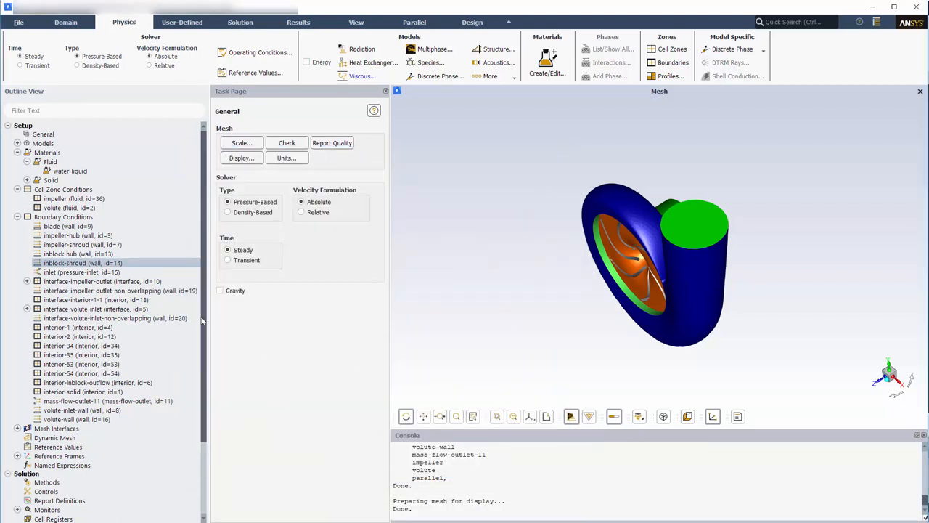
Accept the inlet settings and give mass-flow-outlet-11 a flow rate of 77.5 kg/s
{"action": "double_click", "coordinate": [81, 271]}
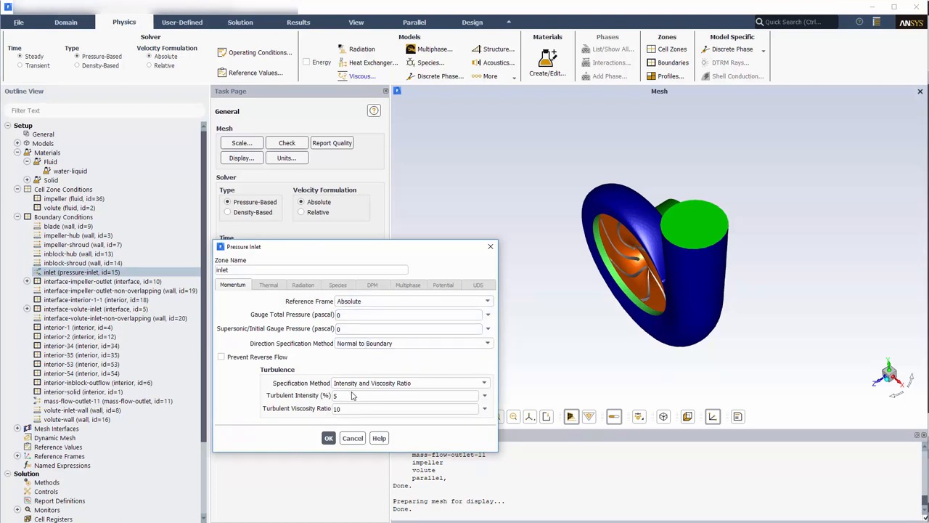
{"action": "left_click", "coordinate": [352, 438]}
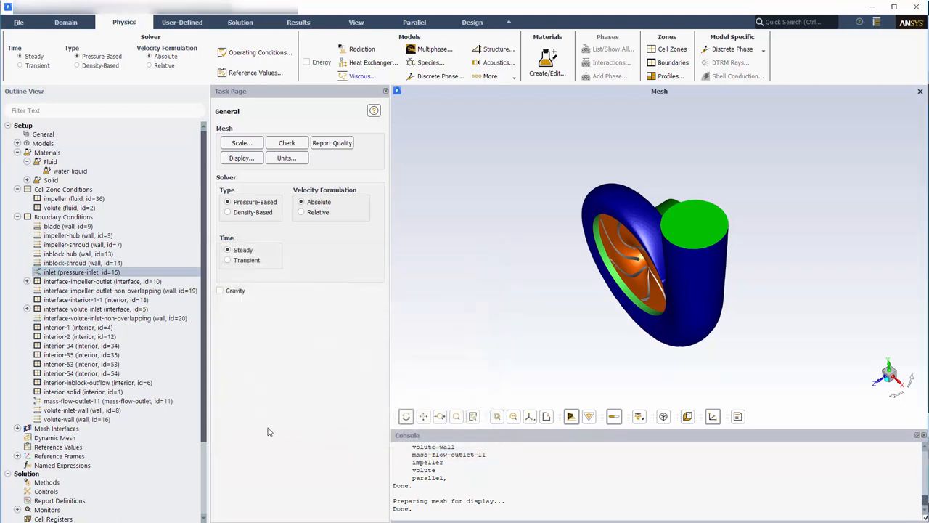
{"action": "double_click", "coordinate": [108, 401]}
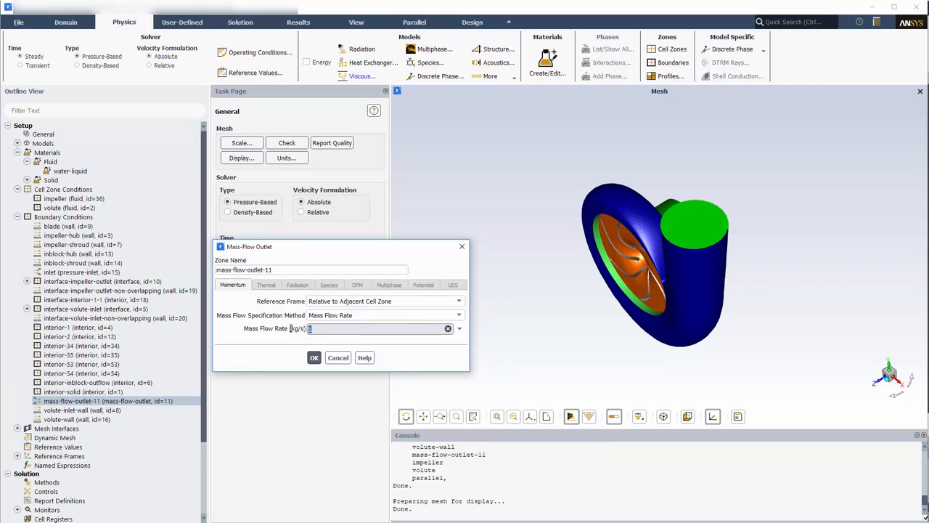
{"action": "type", "text": "77.5"}
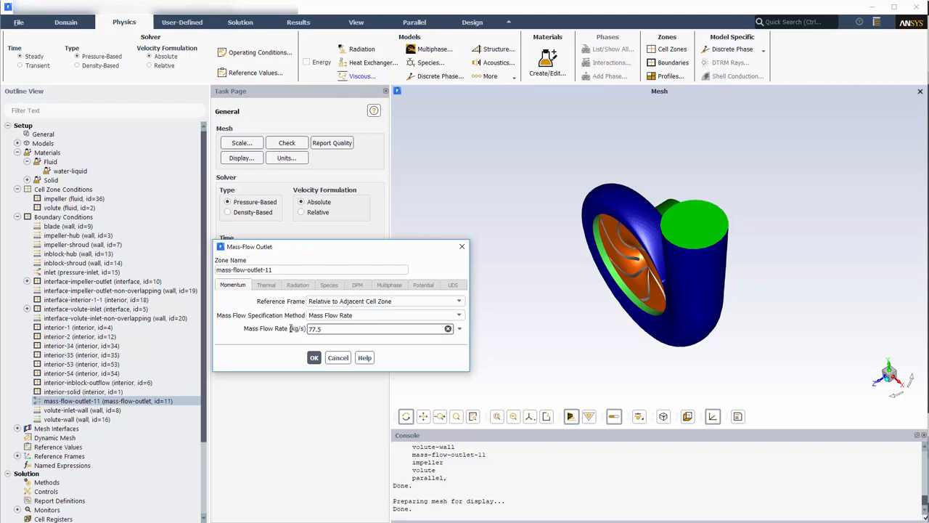
{"action": "left_click", "coordinate": [314, 358]}
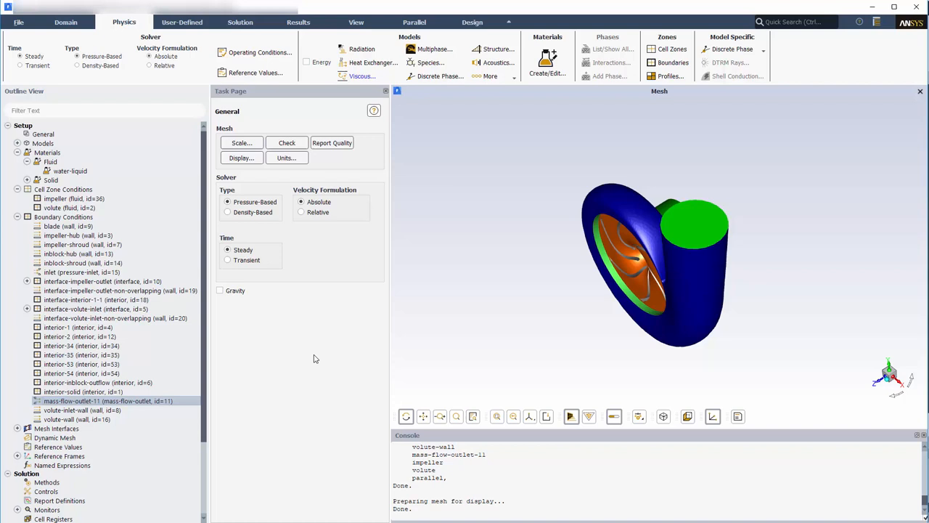
{"action": "left_click", "coordinate": [240, 21]}
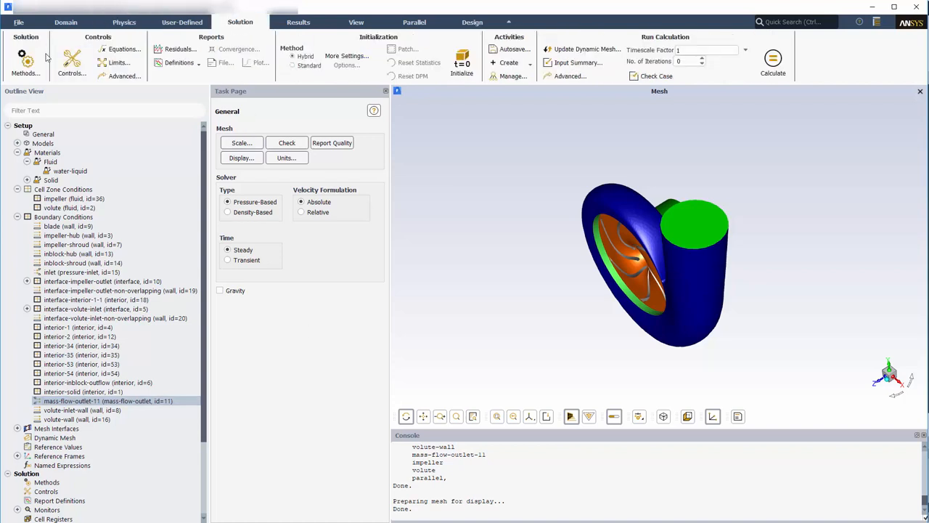
Set the solution methods gradient scheme to Green-Gauss Node Based
{"action": "left_click", "coordinate": [26, 62]}
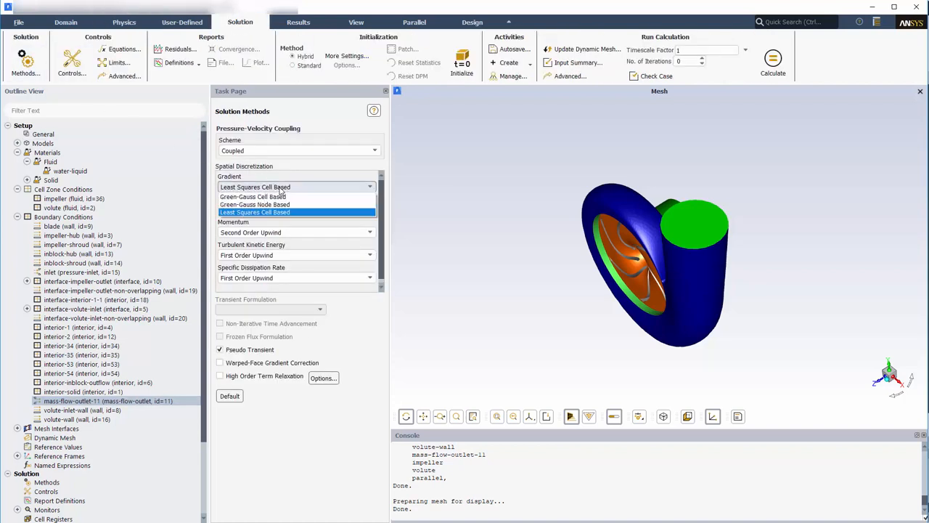
{"action": "left_click", "coordinate": [255, 204]}
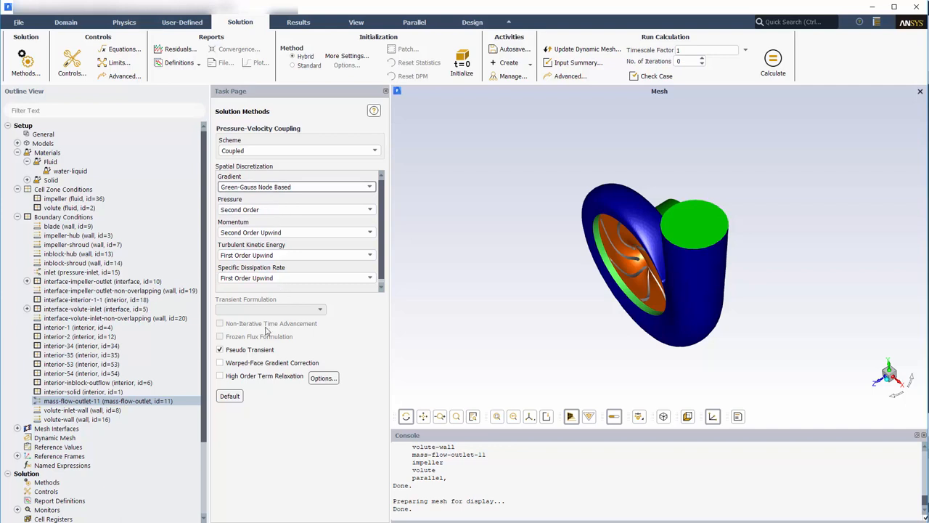
{"action": "left_click", "coordinate": [220, 375]}
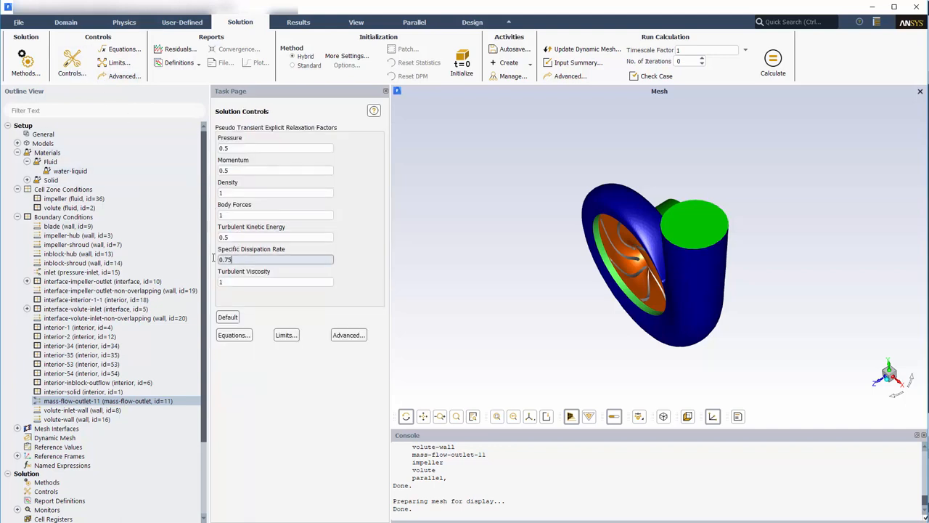
Change the specific dissipation rate relaxation factor from 0.75 to 0.5
{"action": "type", "text": "0.5"}
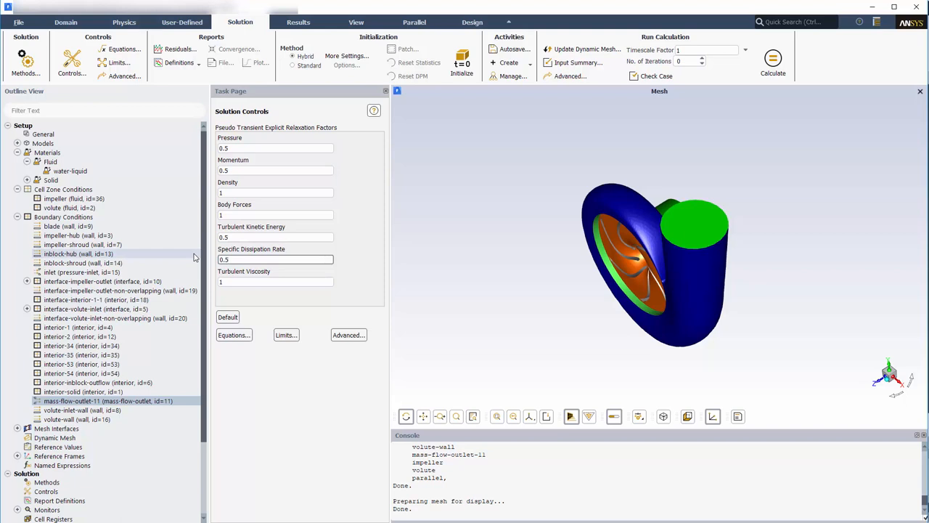
{"action": "left_click", "coordinate": [180, 62]}
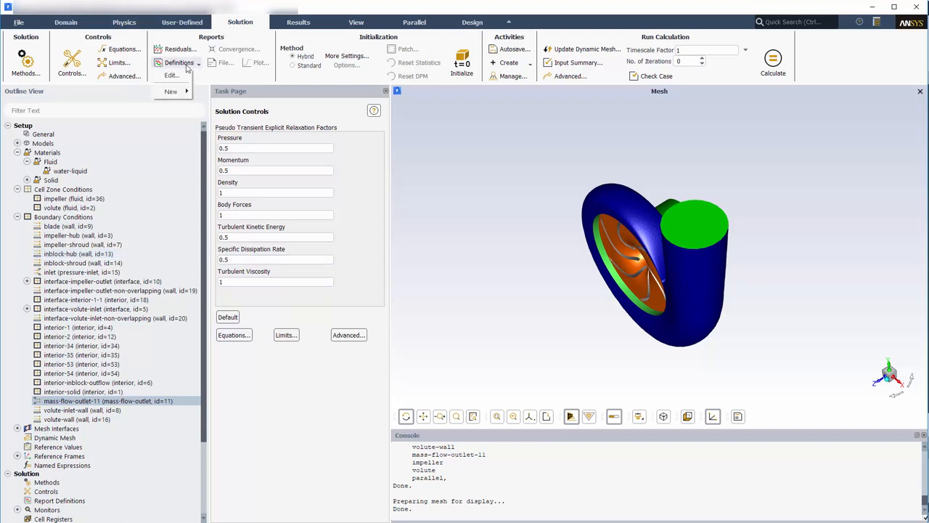
Define a surface report of mass-weighted average total pressure on mass-flow-outlet-11, plotted
{"action": "left_click", "coordinate": [170, 92]}
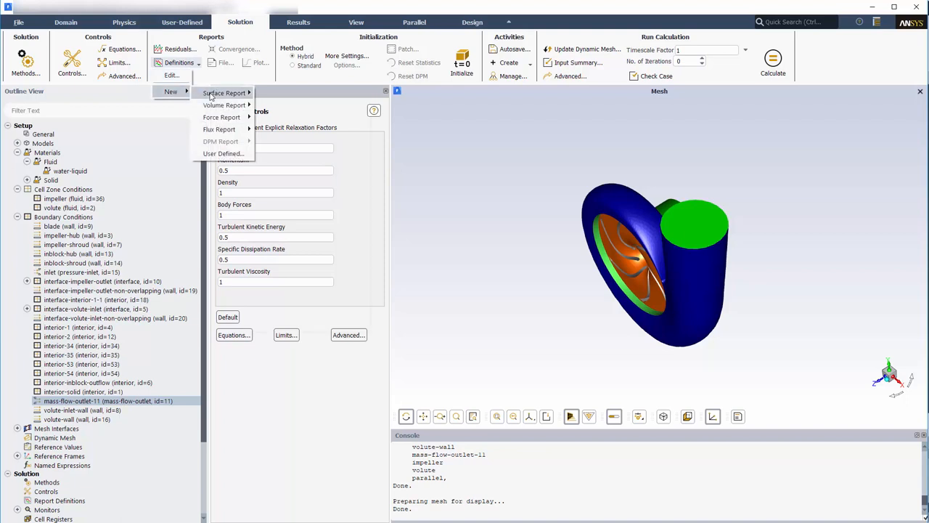
{"action": "left_click", "coordinate": [225, 93]}
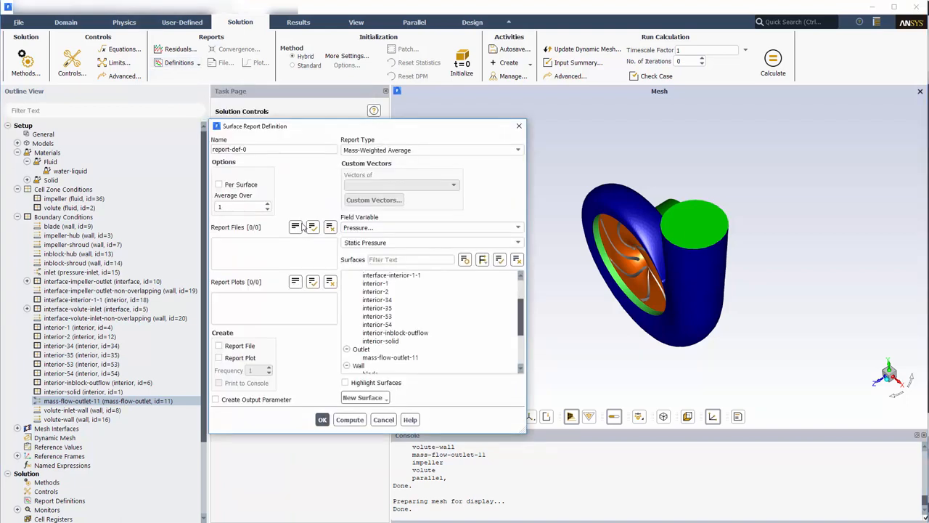
{"action": "type", "text": "pressure-out"}
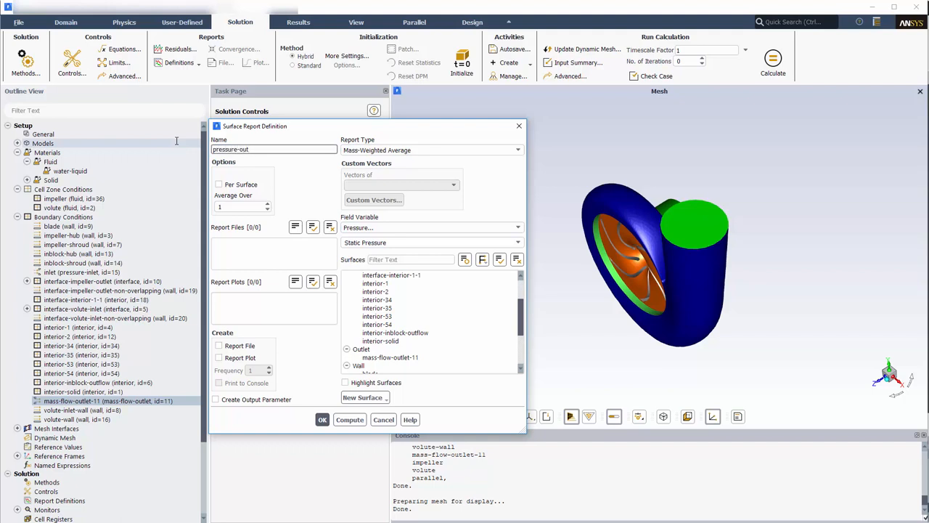
{"action": "left_click", "coordinate": [517, 243]}
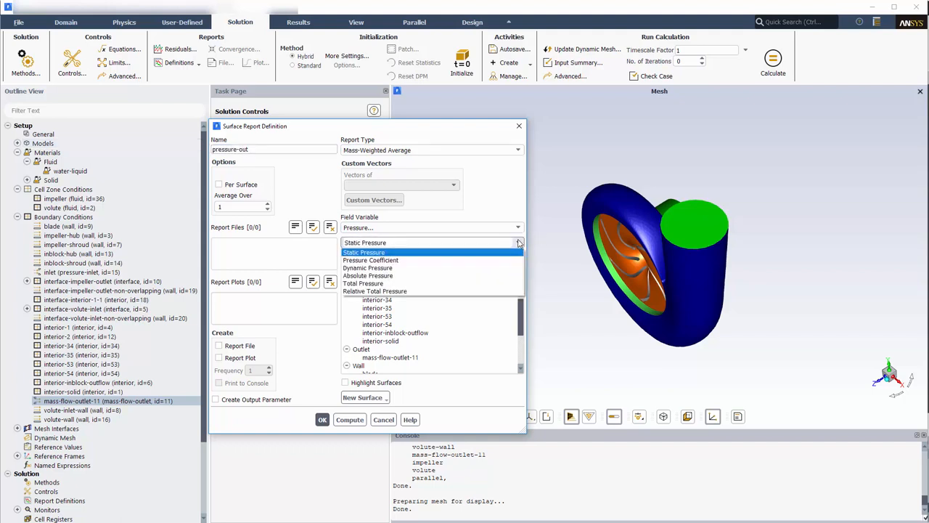
{"action": "left_click", "coordinate": [363, 283]}
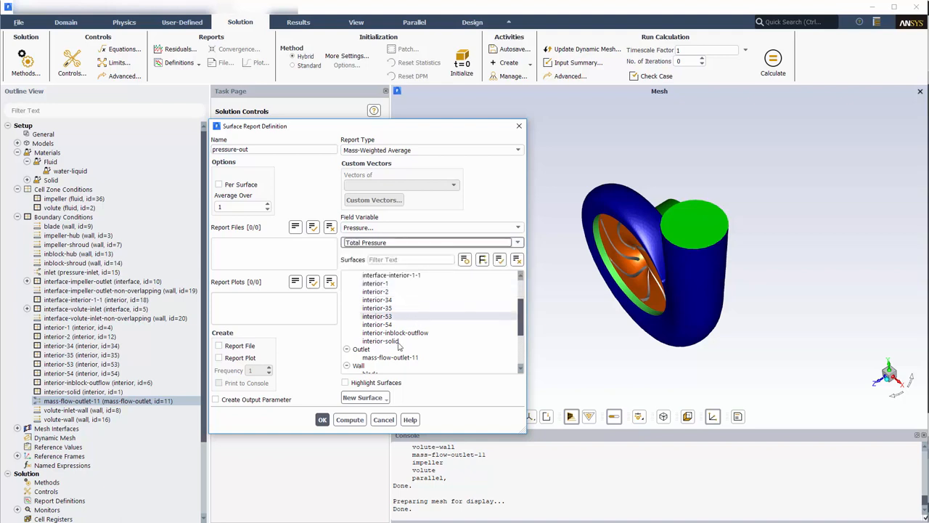
{"action": "left_click", "coordinate": [219, 345]}
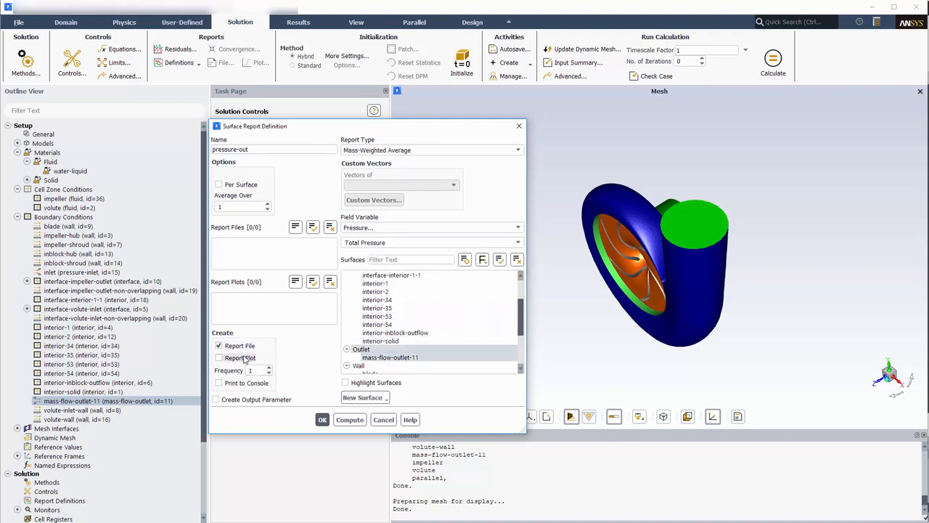
{"action": "left_click", "coordinate": [322, 420]}
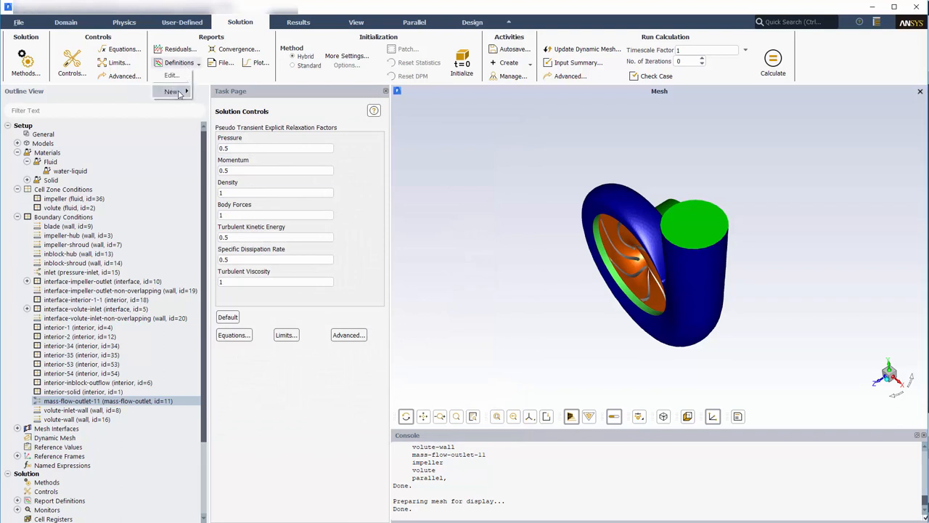
Define the pressure-in report of mass-weighted average total pressure on the inlet, written to file
{"action": "left_click", "coordinate": [225, 105]}
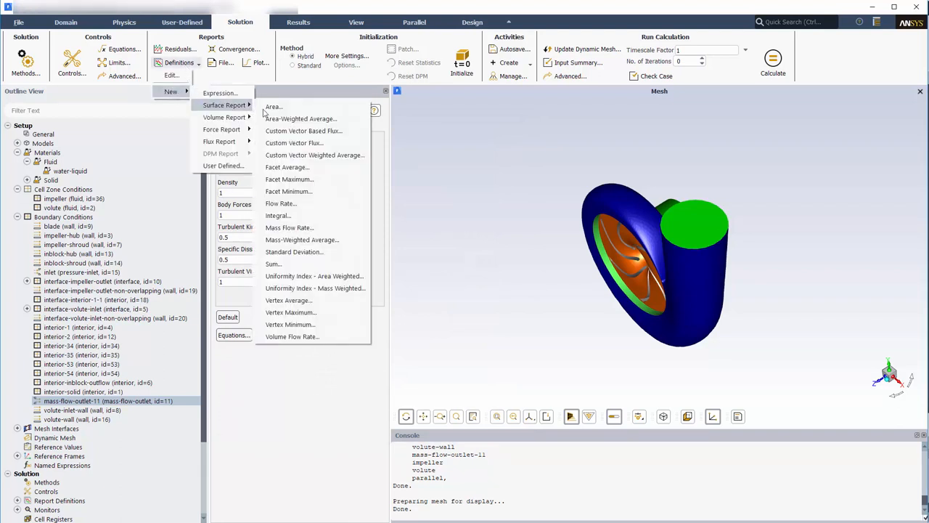
{"action": "left_click", "coordinate": [302, 240]}
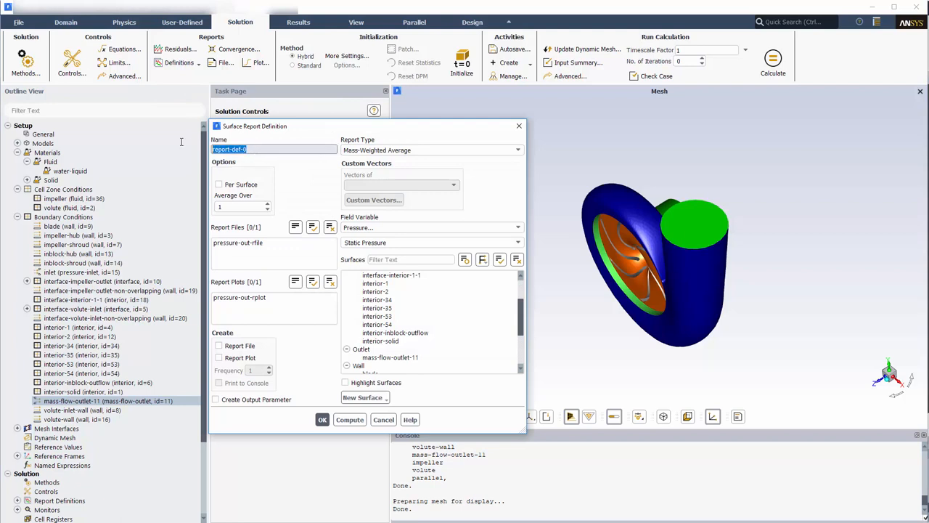
{"action": "type", "text": "pressure-in"}
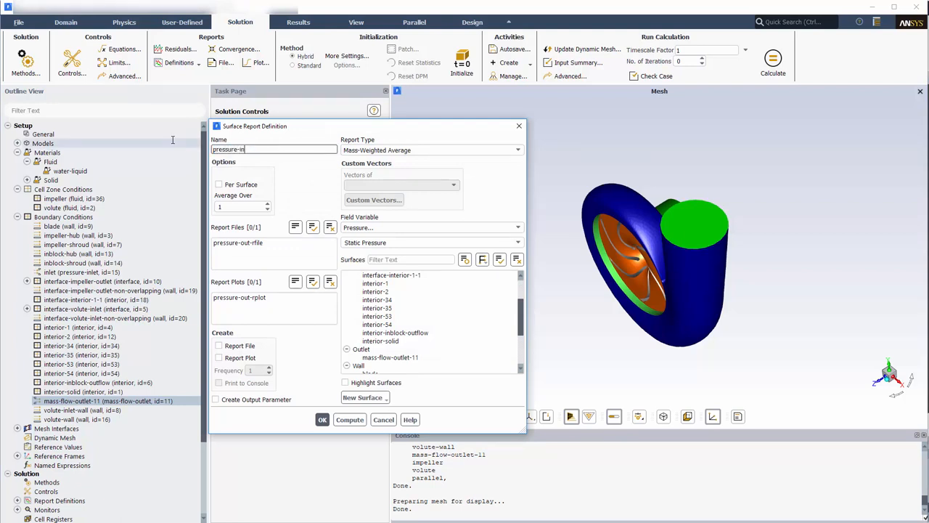
{"action": "left_click", "coordinate": [432, 242]}
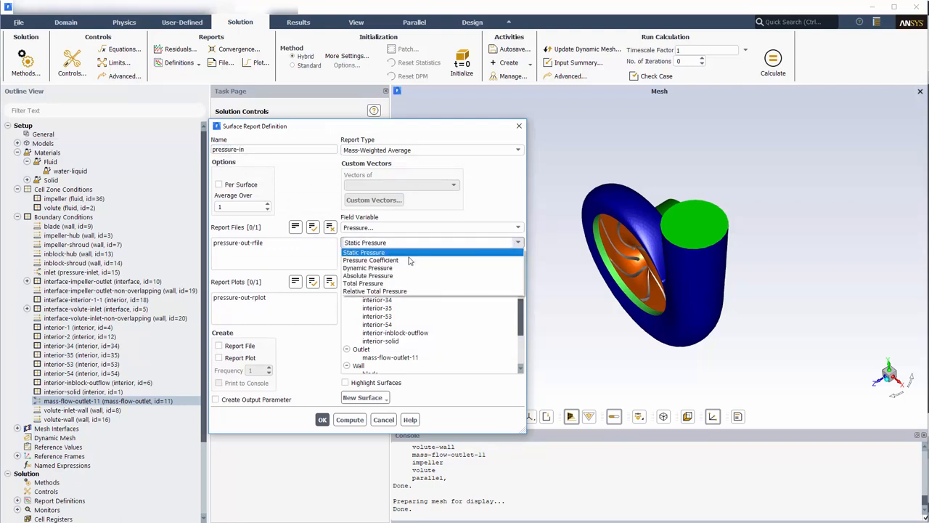
{"action": "left_click", "coordinate": [367, 283]}
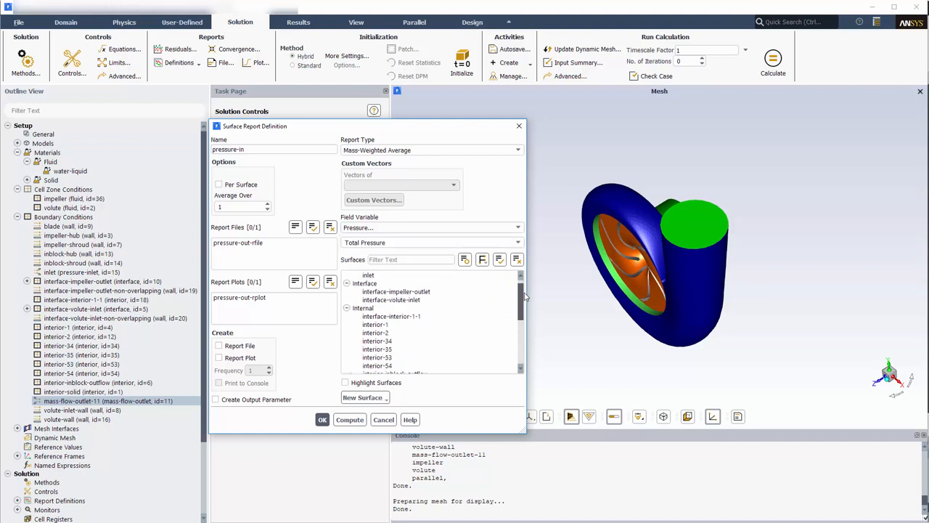
{"action": "left_click", "coordinate": [220, 346]}
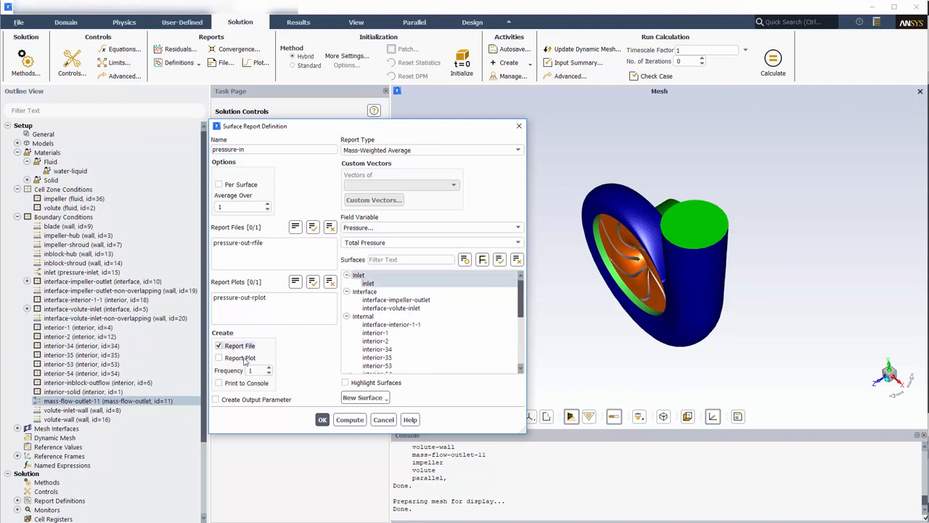
{"action": "left_click", "coordinate": [321, 420]}
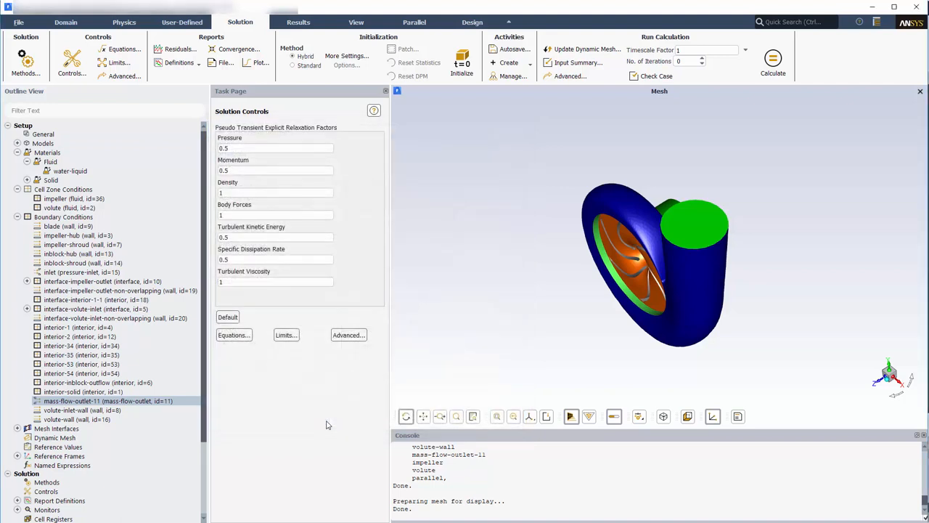
Build the expression (pressure-out − pressure-in) / (998.2 × 9.81) in a new expression report
{"action": "left_click", "coordinate": [179, 63]}
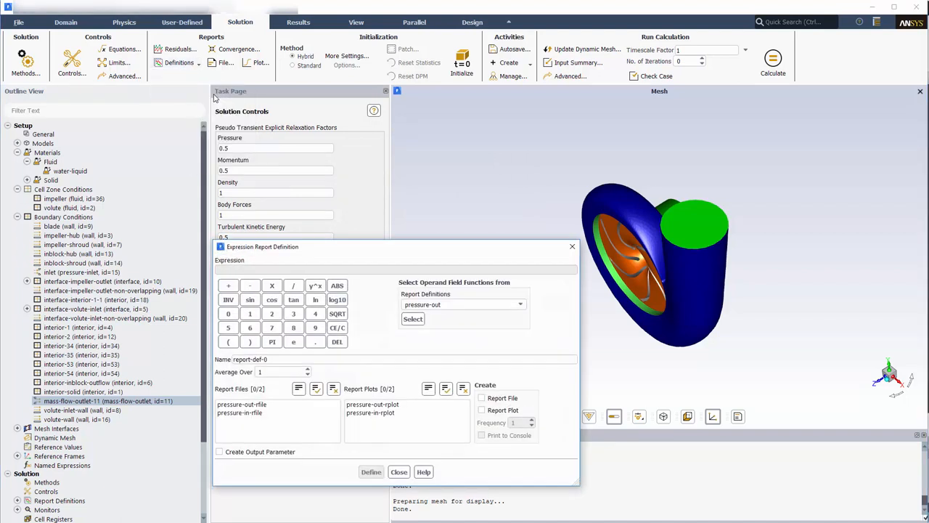
{"action": "left_click", "coordinate": [228, 342]}
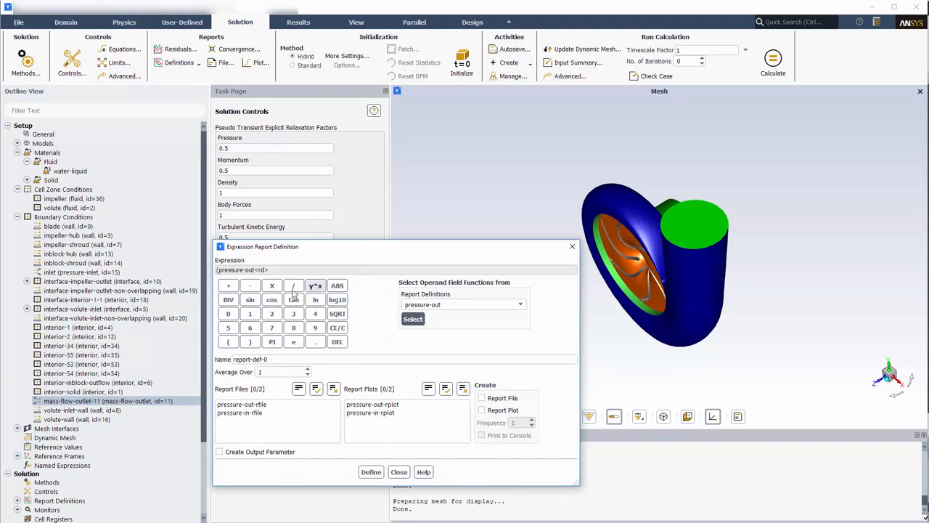
{"action": "left_click", "coordinate": [520, 304]}
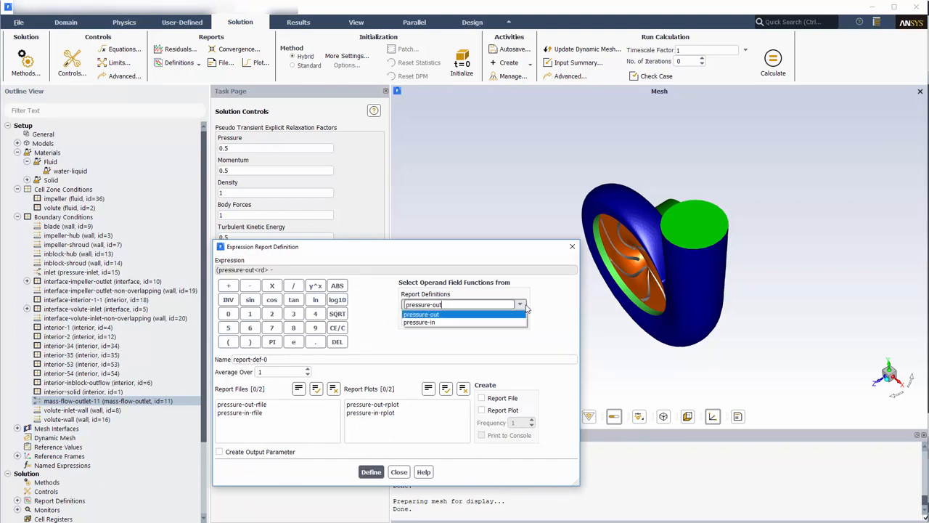
{"action": "left_click", "coordinate": [413, 319]}
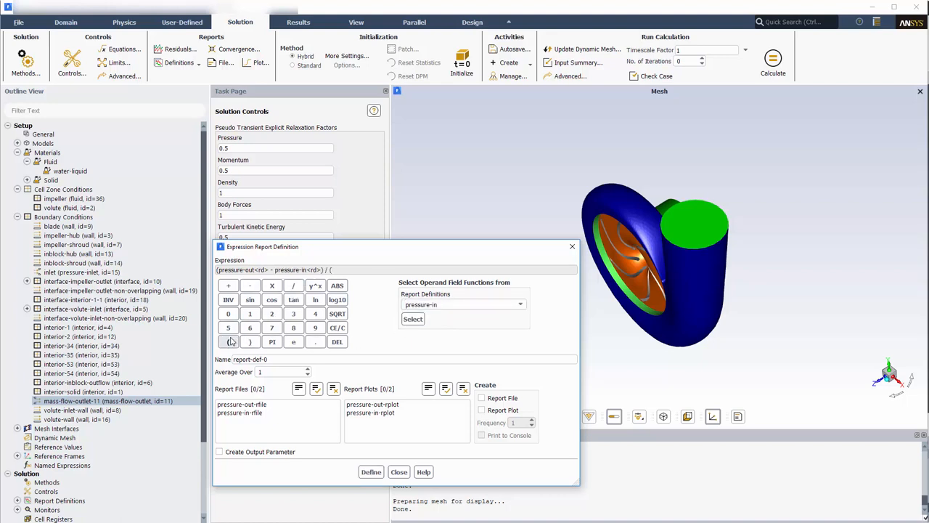
{"action": "left_click", "coordinate": [315, 327]}
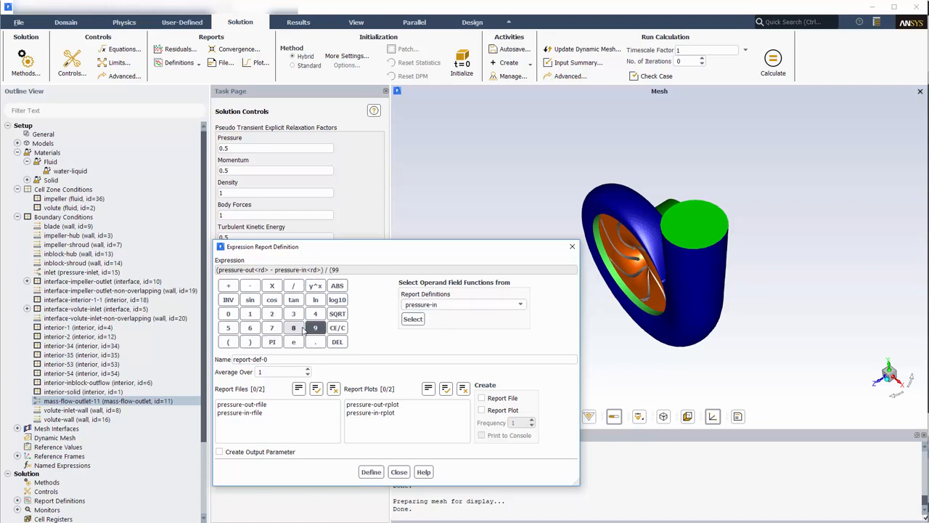
{"action": "left_click", "coordinate": [271, 313]}
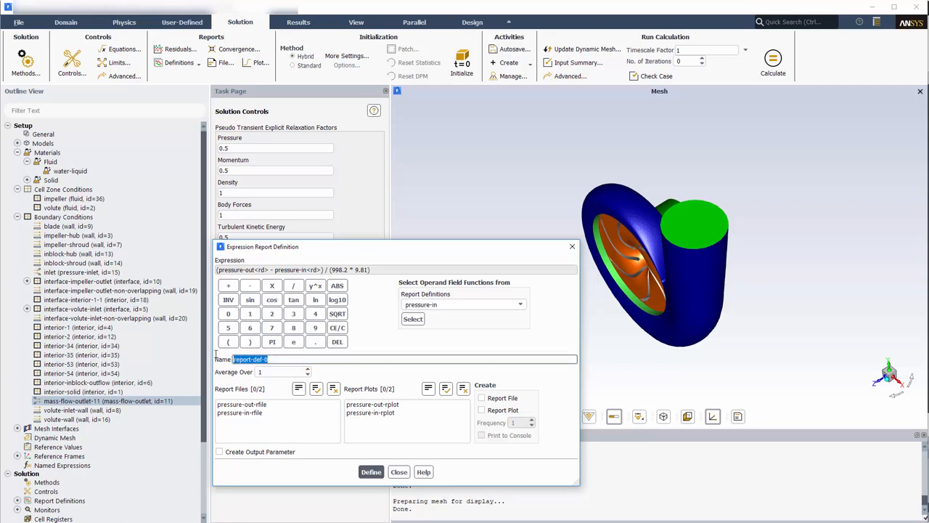
Name the report 'head' with report file and plot output, and define it
{"action": "type", "text": "head"}
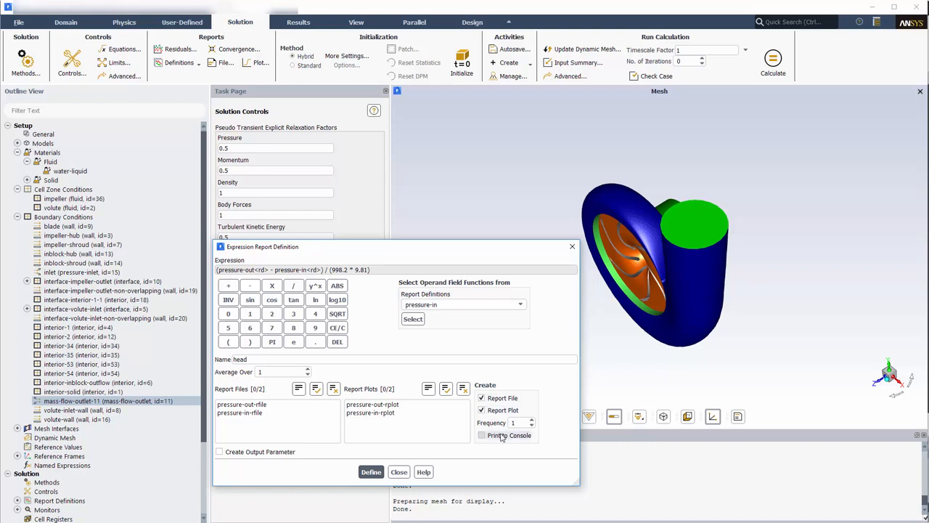
{"action": "left_click", "coordinate": [398, 471]}
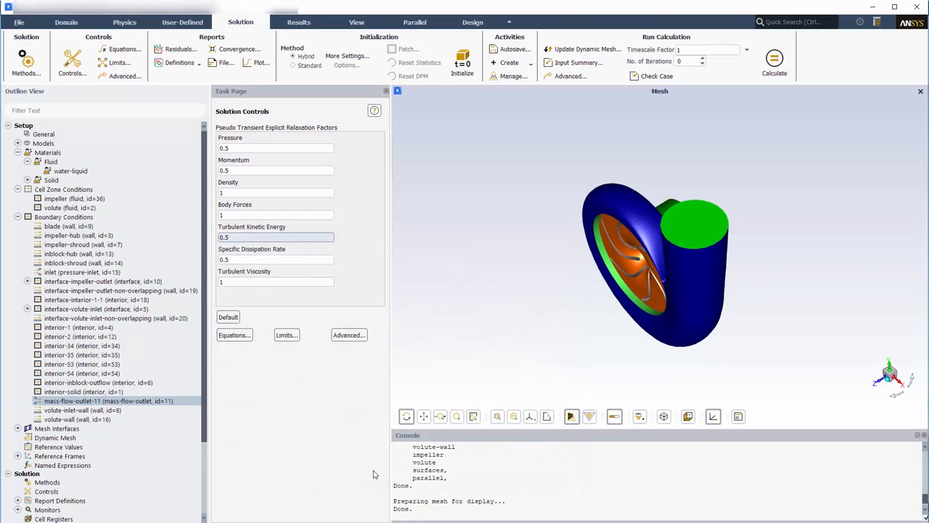
{"action": "mouse_move", "coordinate": [312, 312]}
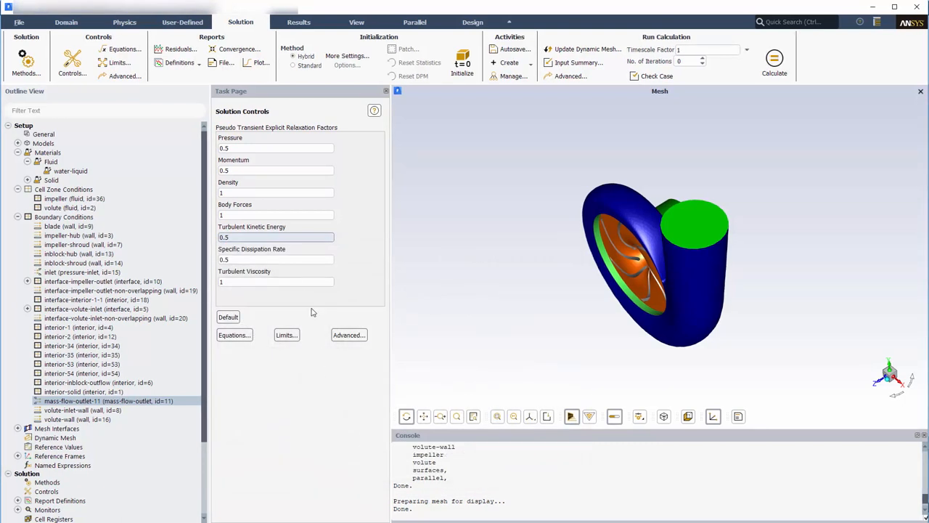
Enable Compute Local Scale in the residual monitor settings and confirm
{"action": "left_click", "coordinate": [178, 49]}
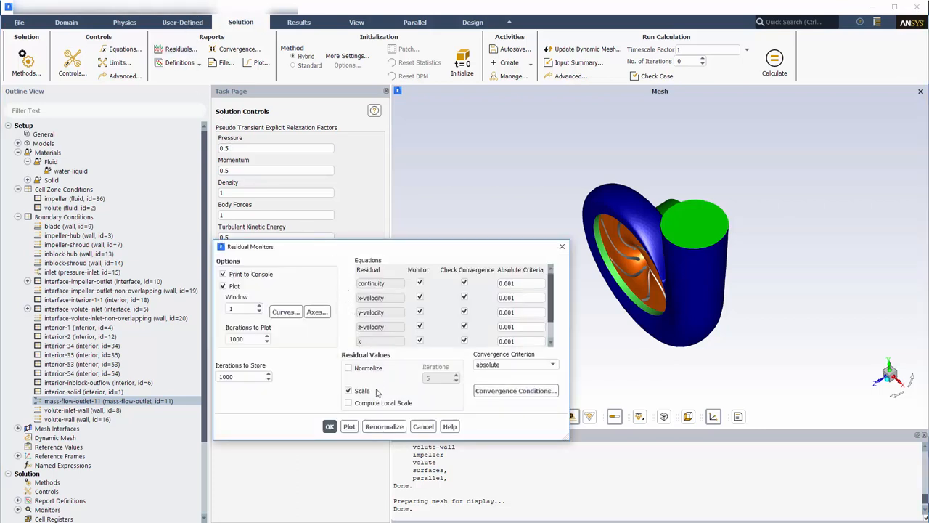
{"action": "left_click", "coordinate": [348, 393]}
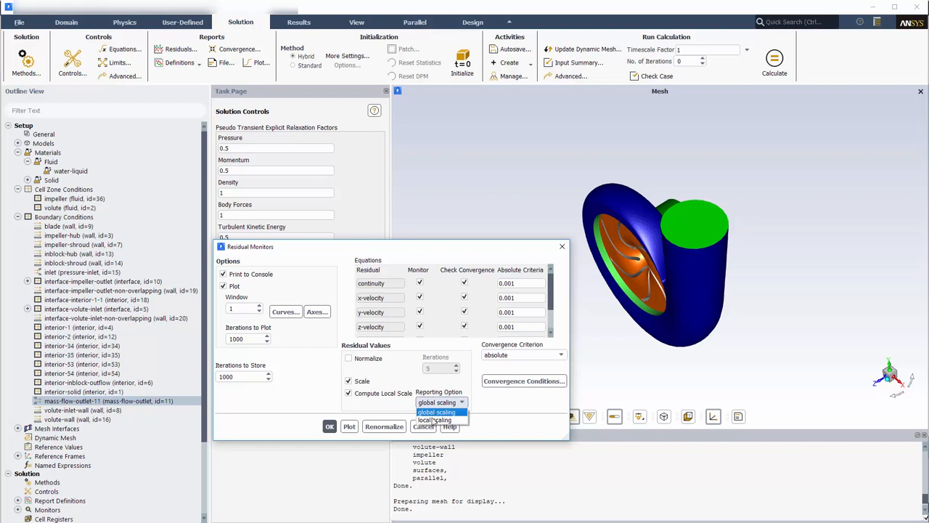
{"action": "left_click", "coordinate": [329, 426]}
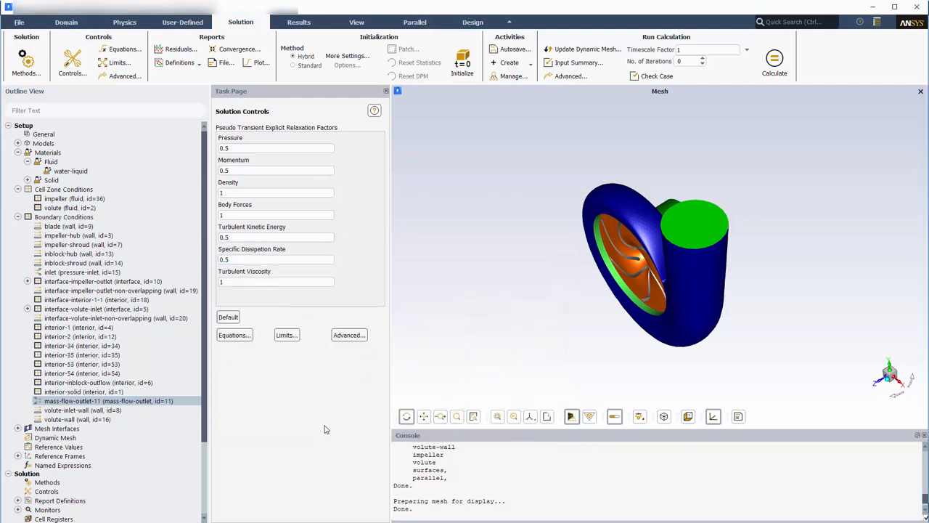
Run the calculation for 300 iterations at timescale factor 5, initializing the case when prompted
{"action": "left_click", "coordinate": [704, 50]}
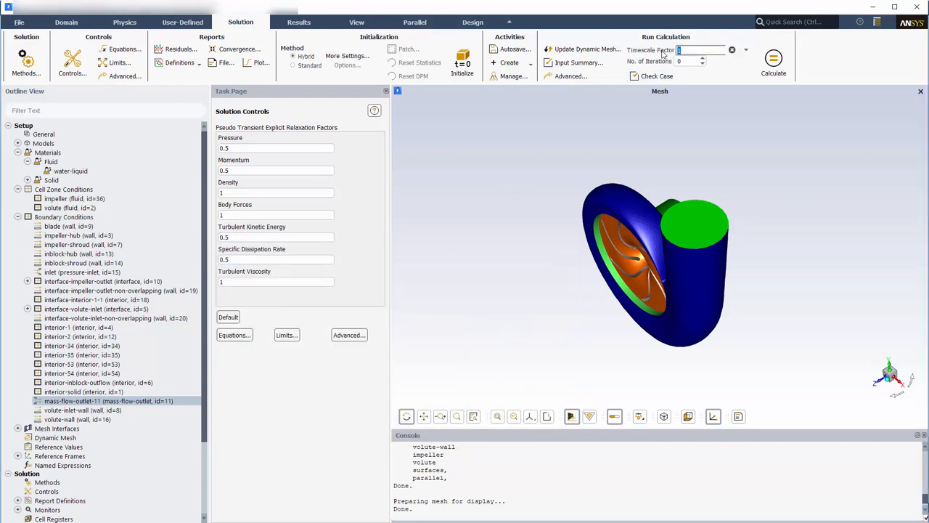
{"action": "type", "text": "5"}
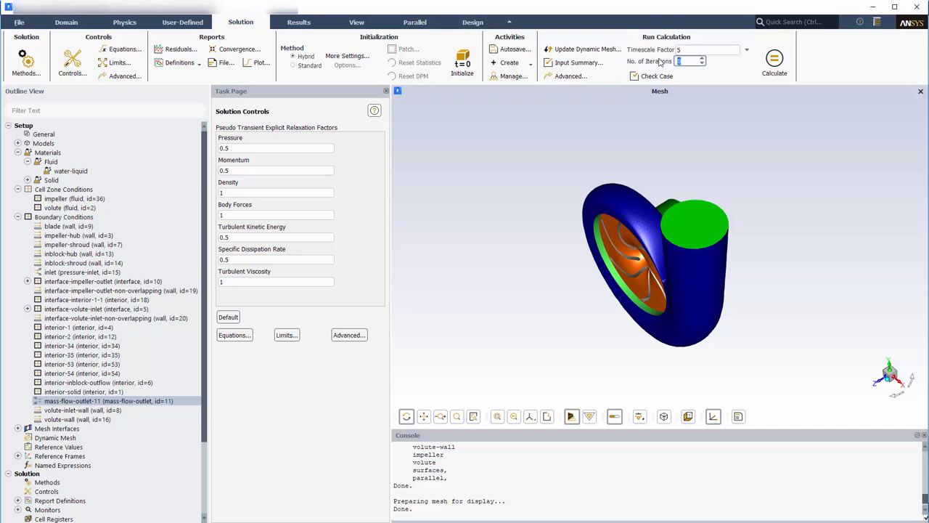
{"action": "type", "text": "300"}
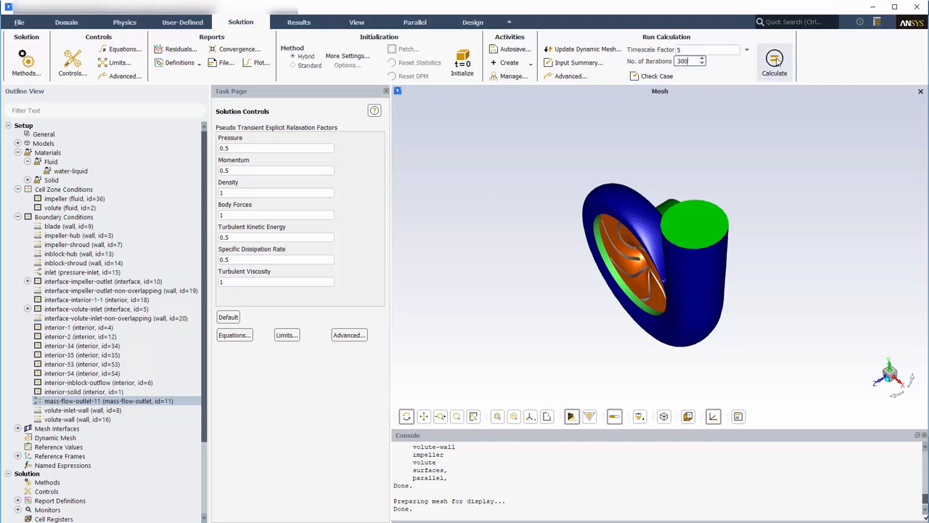
{"action": "left_click", "coordinate": [774, 61]}
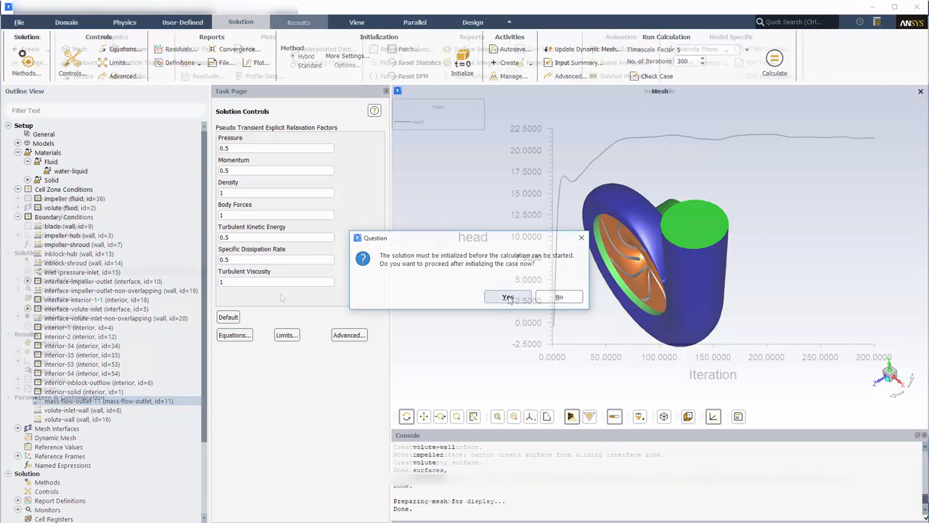
{"action": "left_click", "coordinate": [507, 297]}
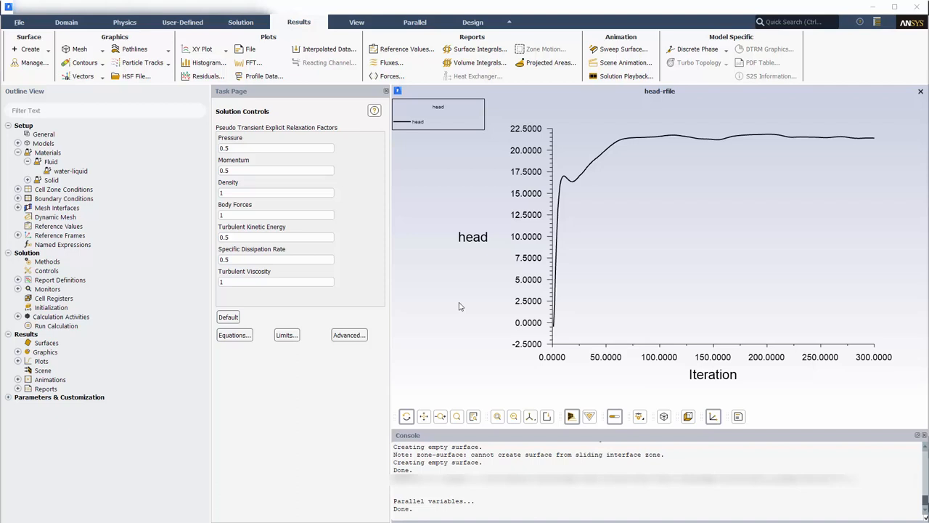
{"action": "mouse_move", "coordinate": [457, 299]}
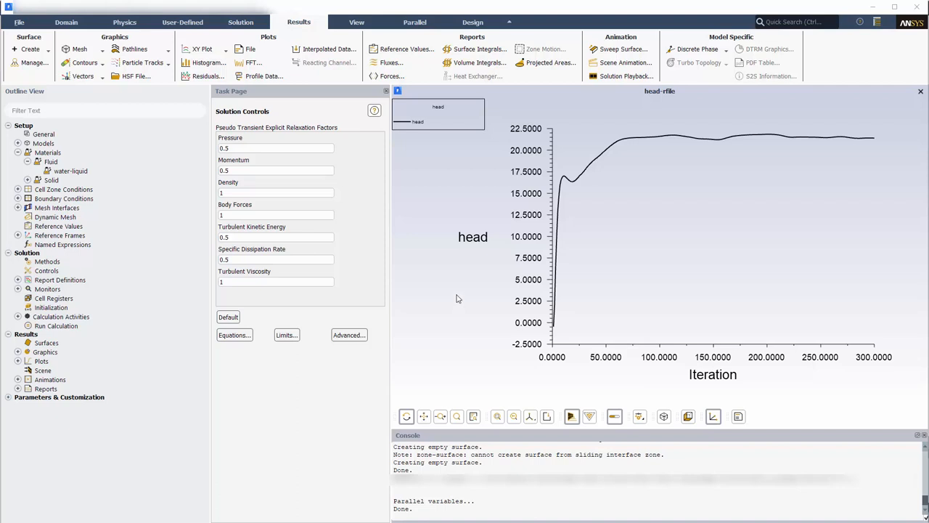
Compute the head report value (about 21.4) from Report Definitions under the Solution tab
{"action": "left_click", "coordinate": [240, 22]}
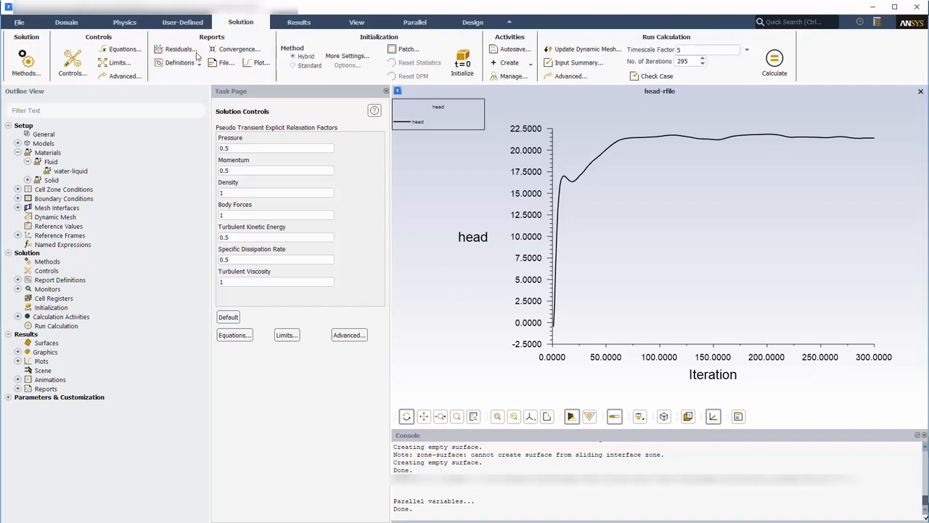
{"action": "left_click", "coordinate": [179, 63]}
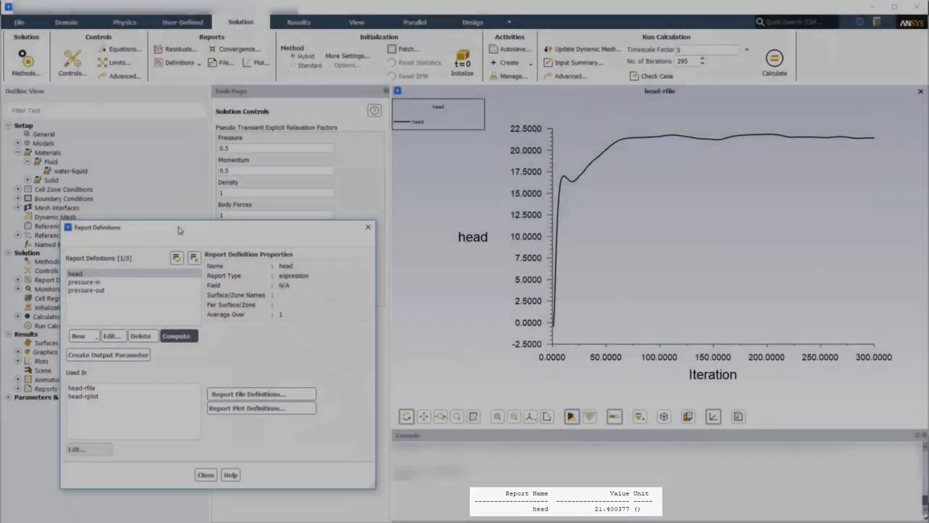
{"action": "left_click", "coordinate": [205, 474]}
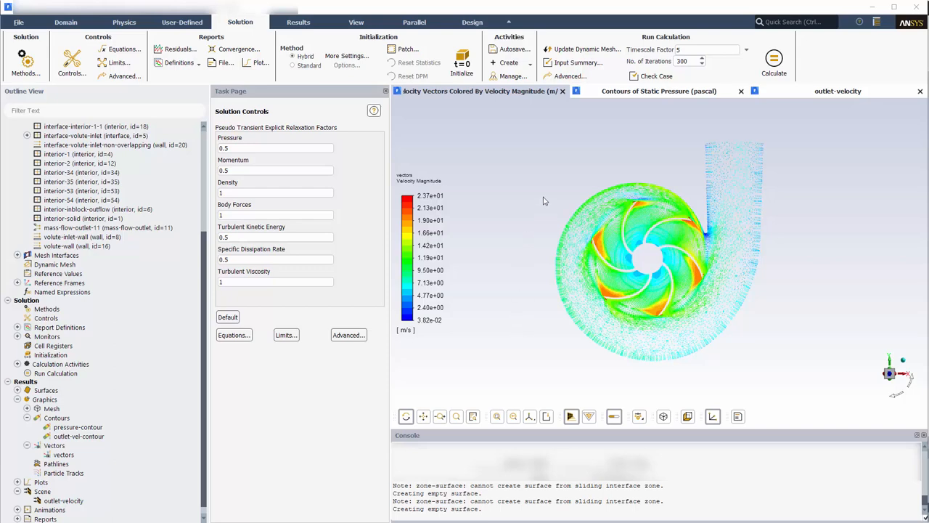
Display the static pressure contours and then the outlet velocity-magnitude contour
{"action": "left_click", "coordinate": [659, 91]}
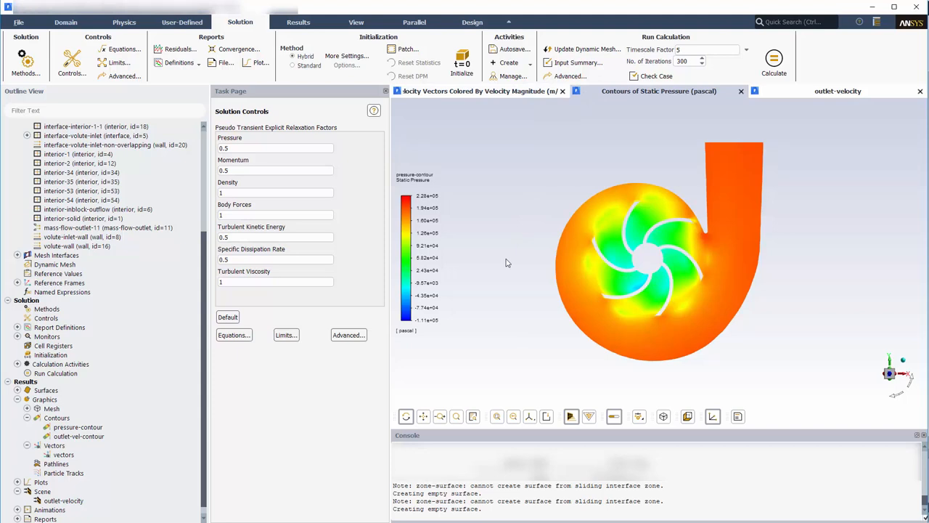
{"action": "mouse_move", "coordinate": [661, 144]}
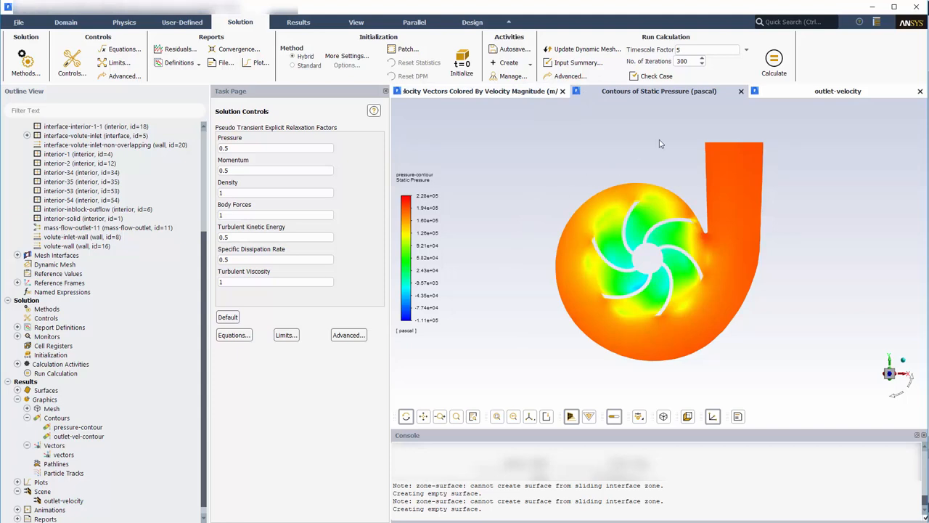
{"action": "left_click", "coordinate": [838, 91]}
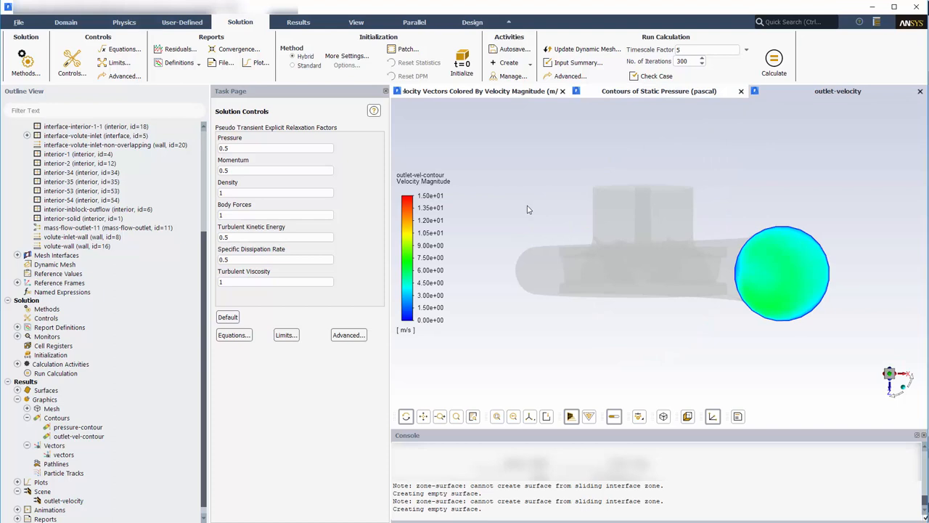